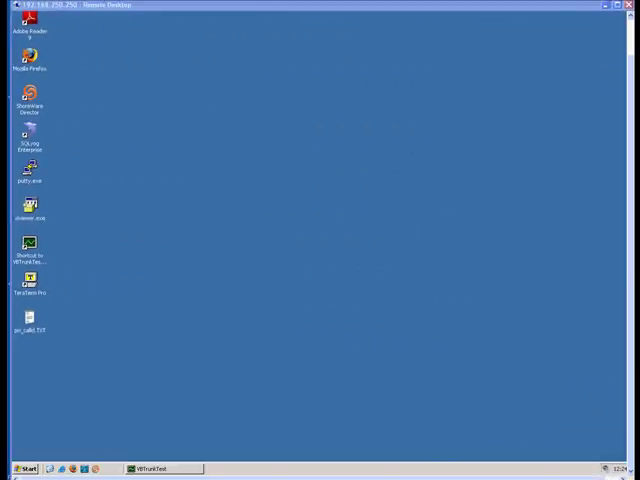
mouse_move(516, 320)
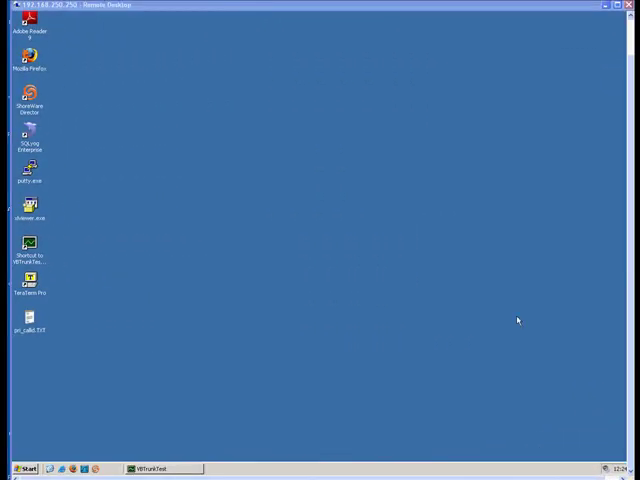
mouse_move(470, 328)
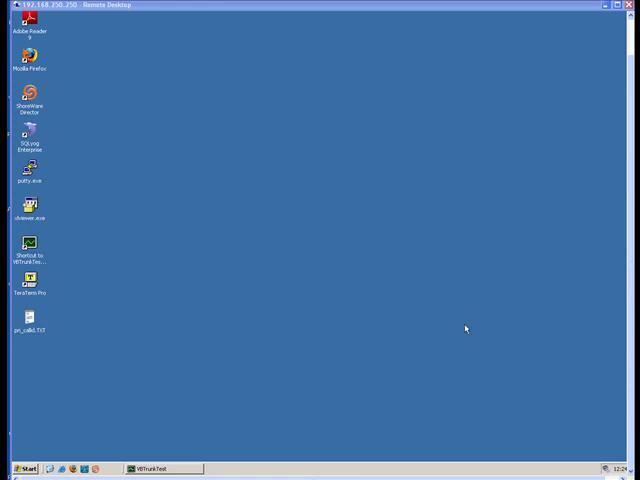
mouse_move(442, 322)
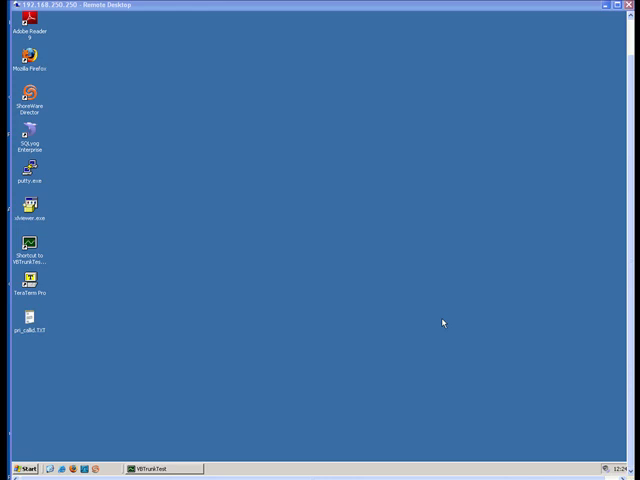
mouse_move(322, 328)
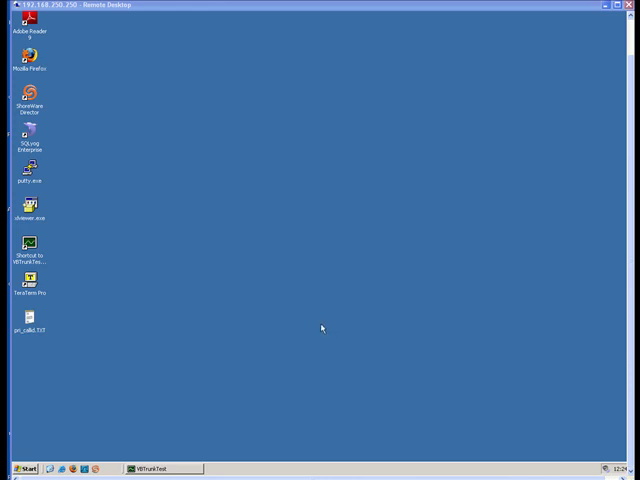
mouse_move(200, 378)
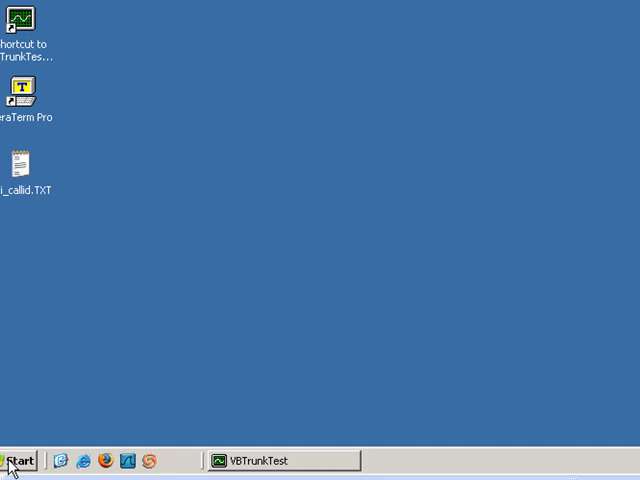
Open the Start menu to begin launching the ShoreTel Trunk Test Tool.
left_click(20, 460)
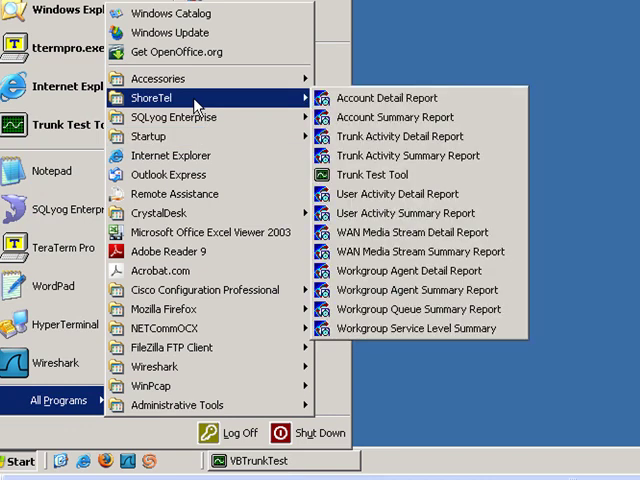
mouse_move(370, 174)
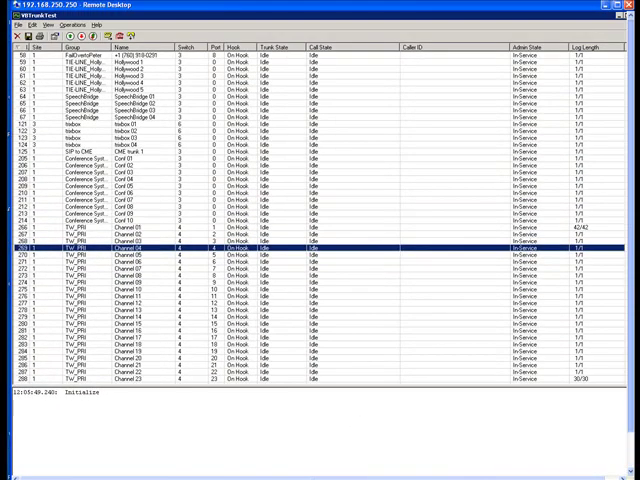
mouse_move(552, 232)
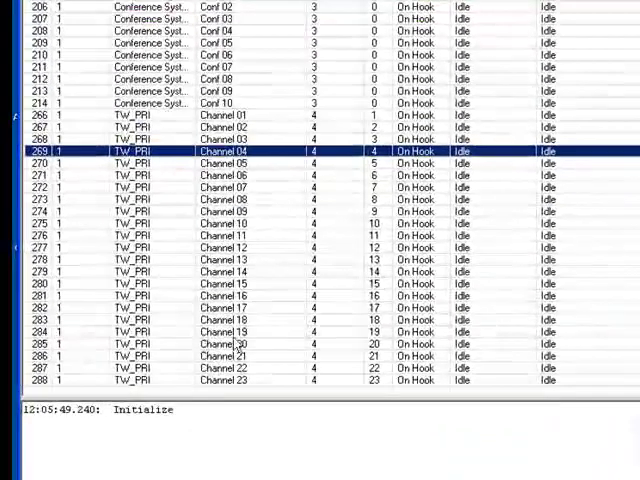
mouse_move(158, 336)
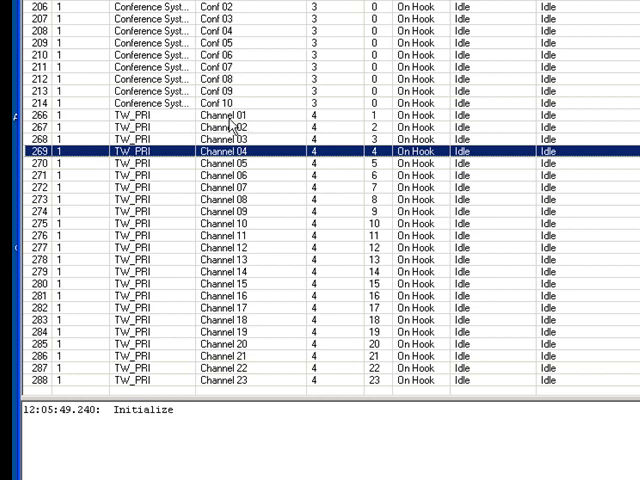
mouse_move(250, 148)
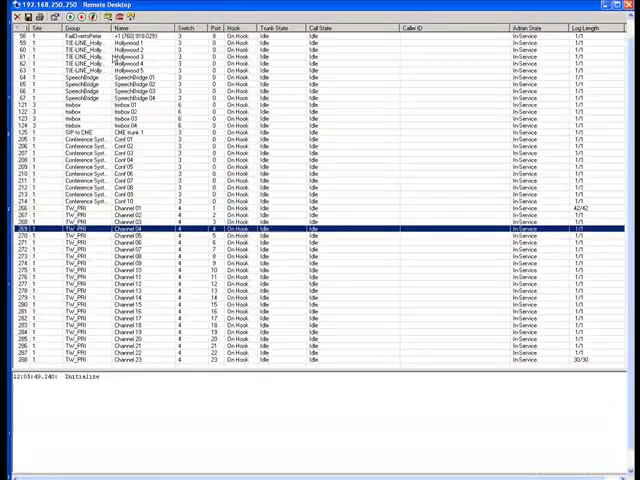
mouse_move(284, 336)
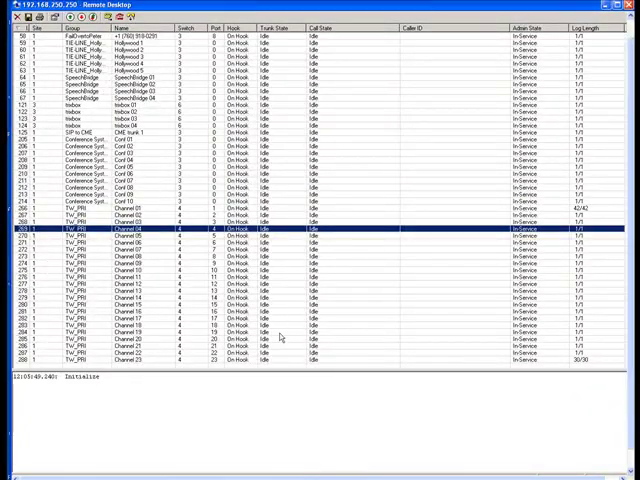
mouse_move(284, 336)
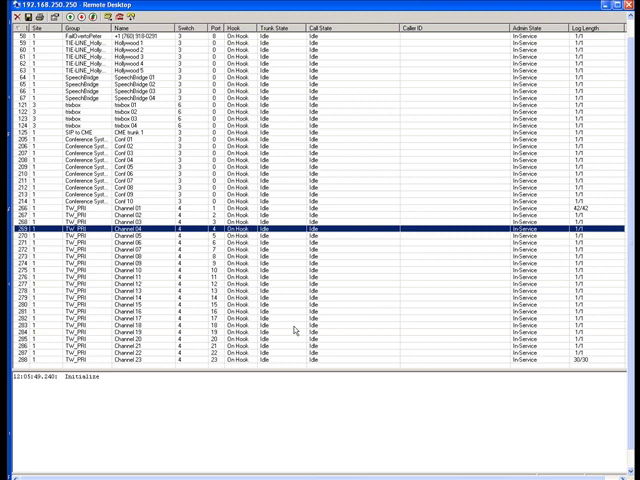
mouse_move(290, 332)
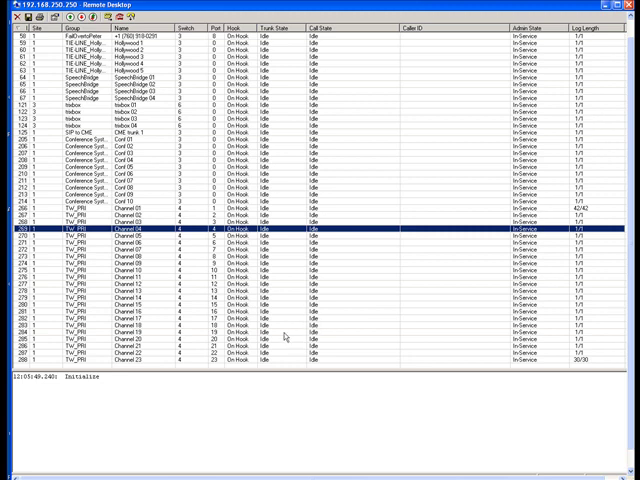
mouse_move(312, 424)
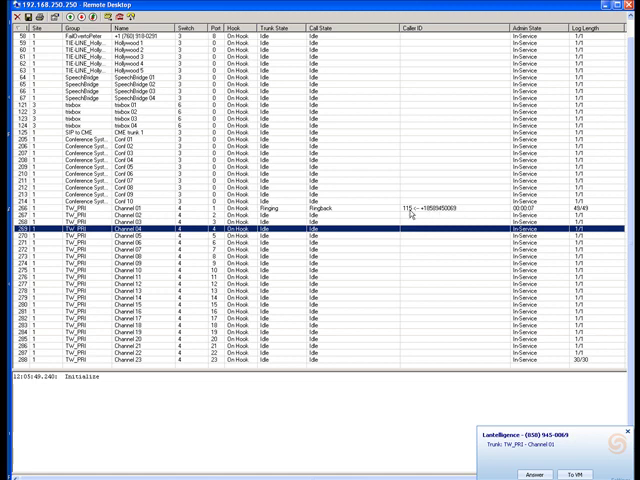
mouse_move(410, 304)
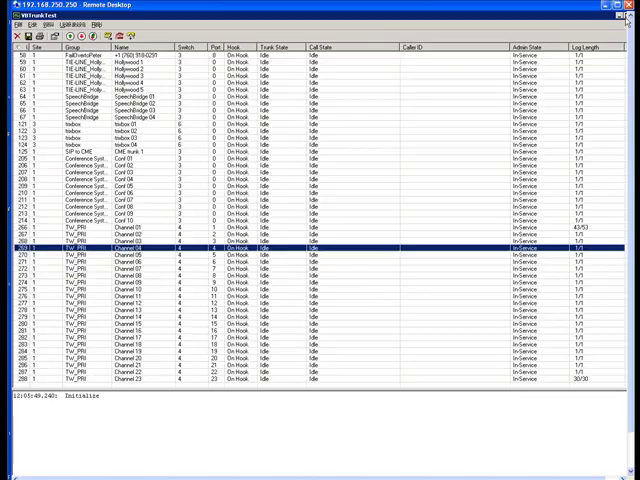
Minimize VBTrunkTest and launch cmd.exe from the Start menu.
left_click(632, 4)
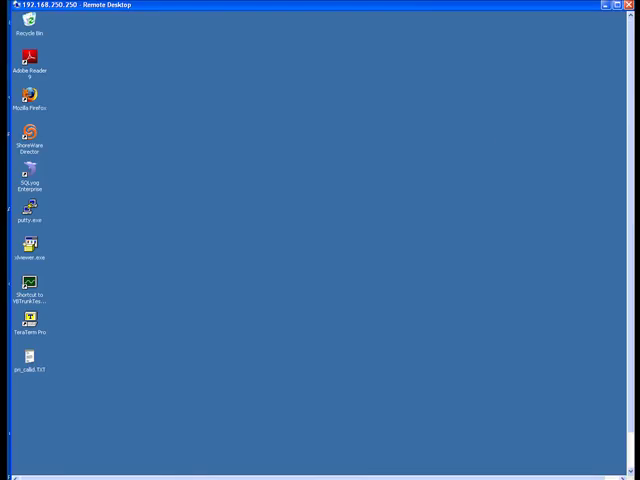
mouse_move(266, 468)
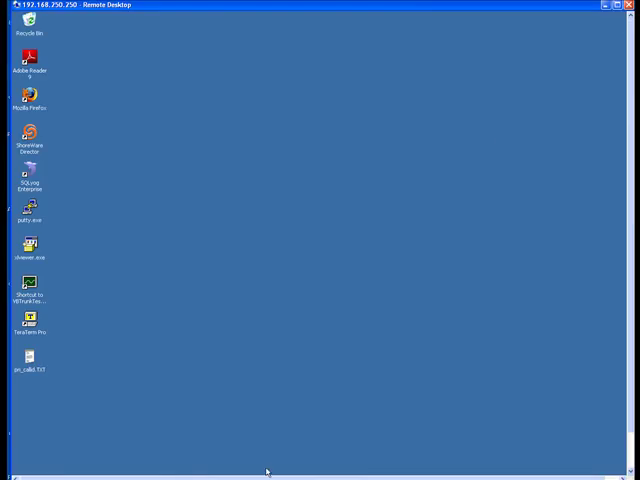
mouse_move(406, 436)
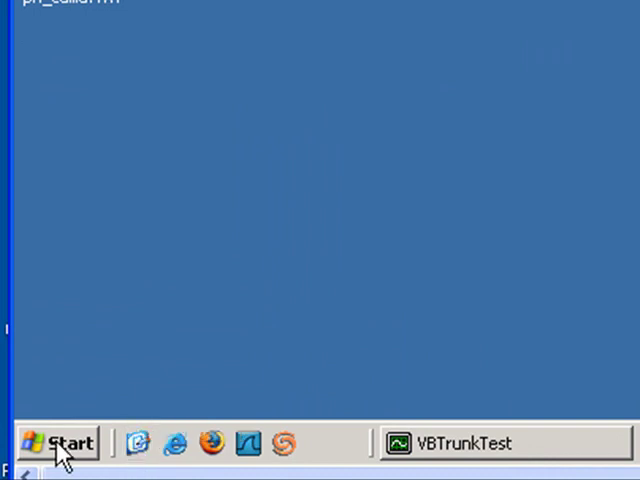
left_click(58, 444)
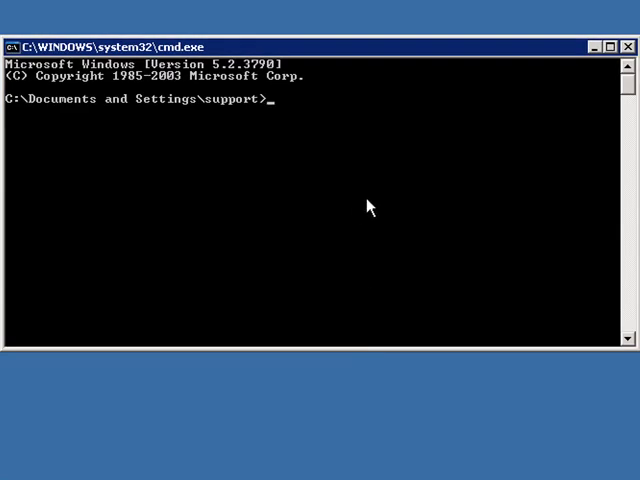
mouse_move(408, 216)
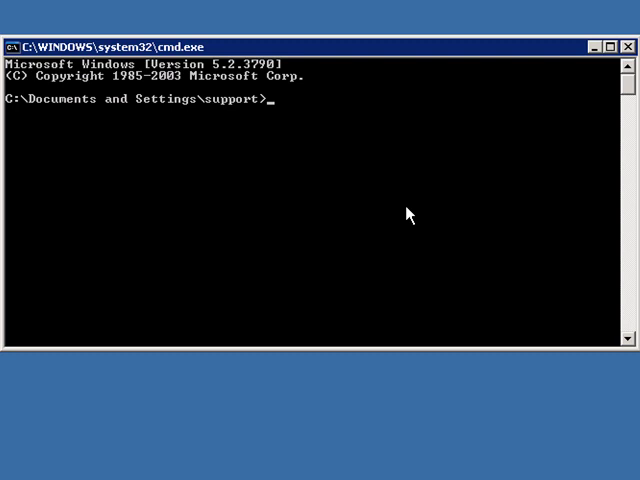
Change directory with cd c:\pro*\shore*\*ver to reach the ShoreWare Server folder.
type("c:")
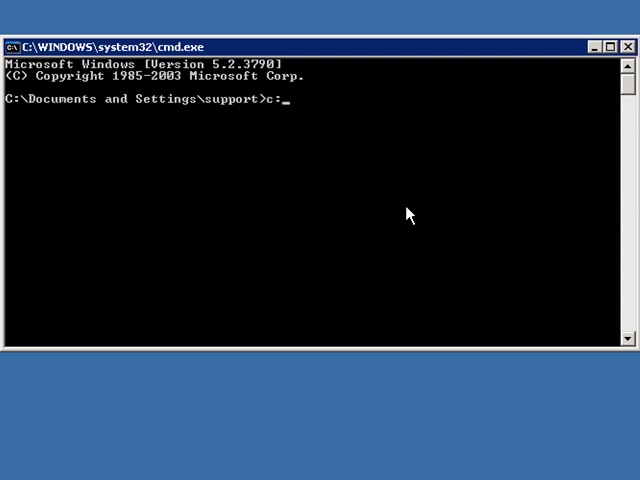
type("cd")
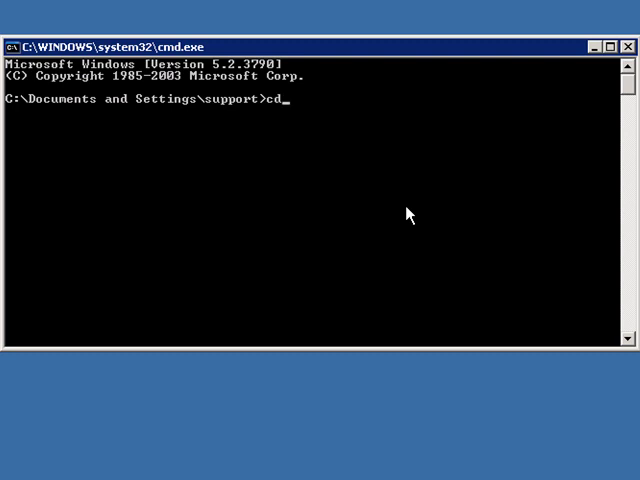
type("c:\\")
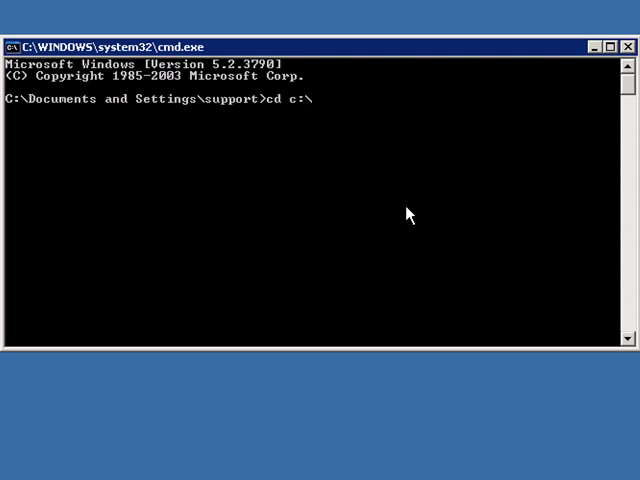
type("pro")
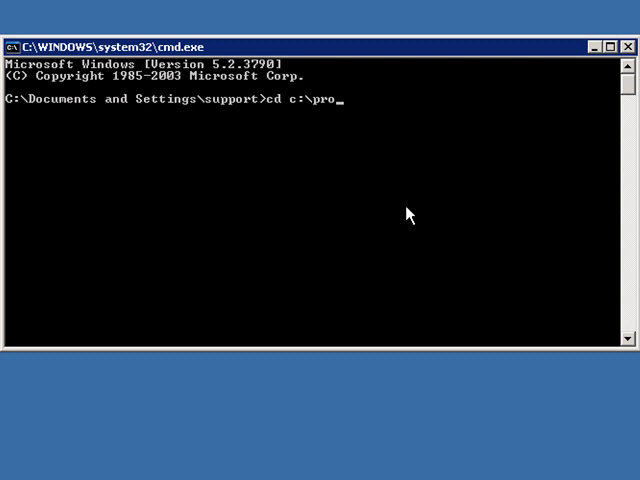
type("*\\shor")
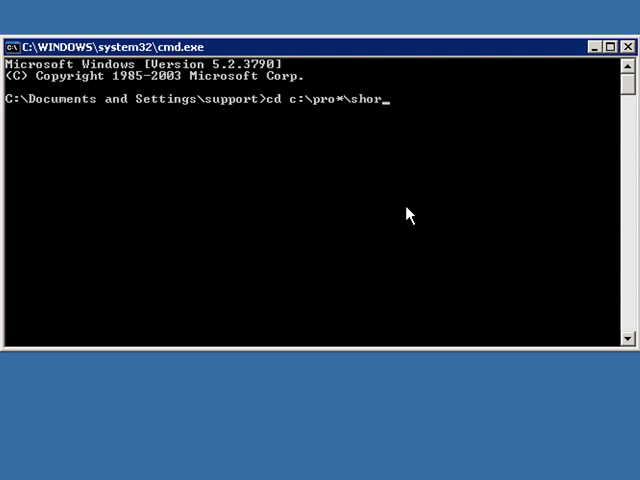
type("e*\\")
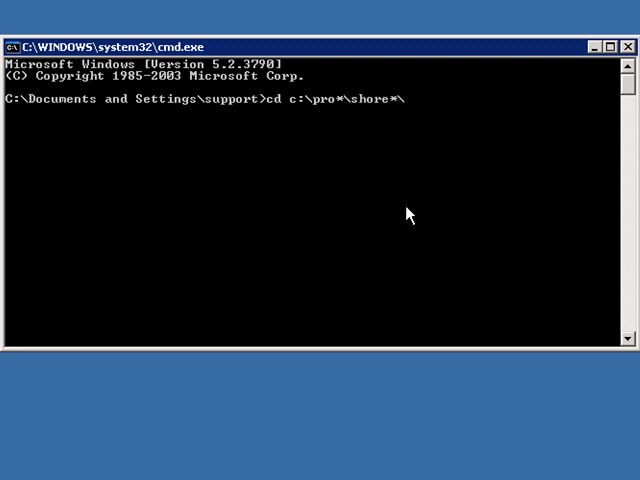
type("*ver")
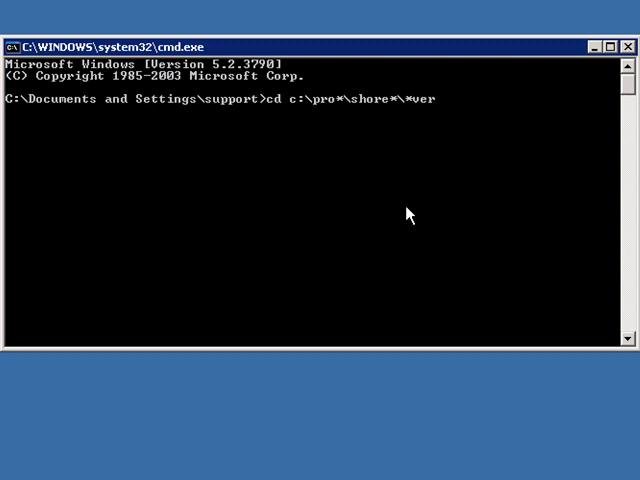
key("Return")
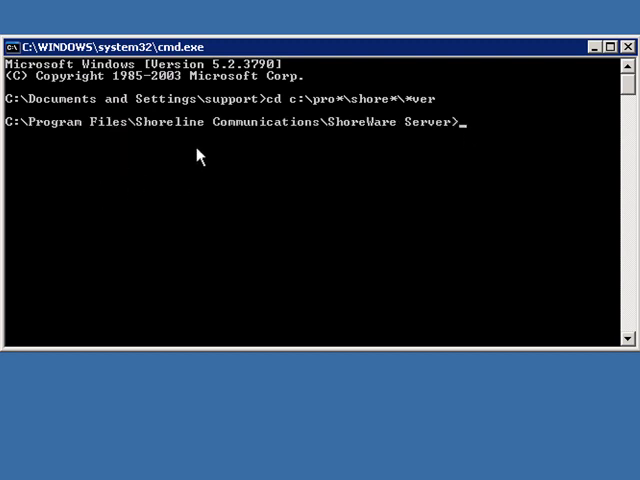
mouse_move(344, 168)
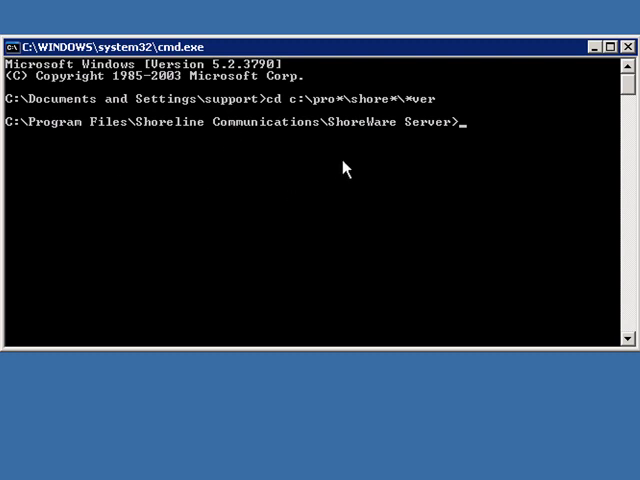
mouse_move(476, 130)
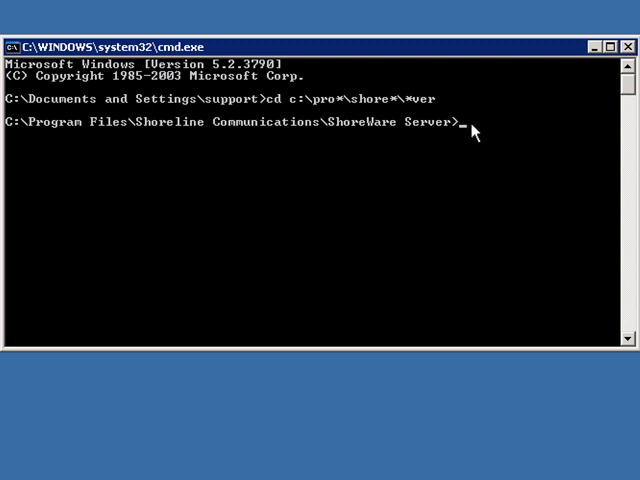
mouse_move(468, 130)
type("ipbxctl")
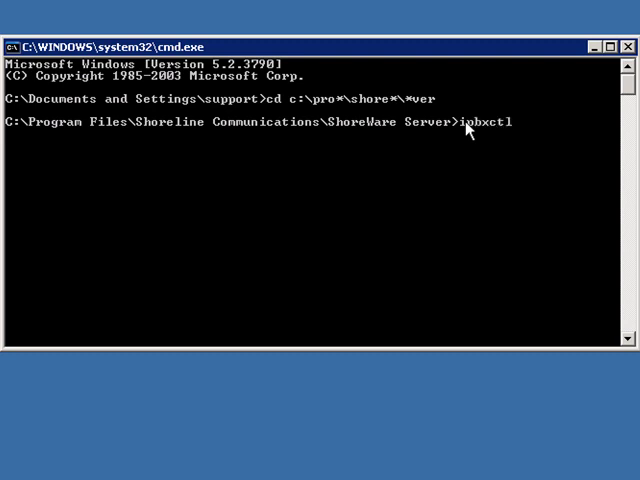
Run ipbxctl -telneton 192.168.150.21 and submit the switch password to enable telnet.
type("-te")
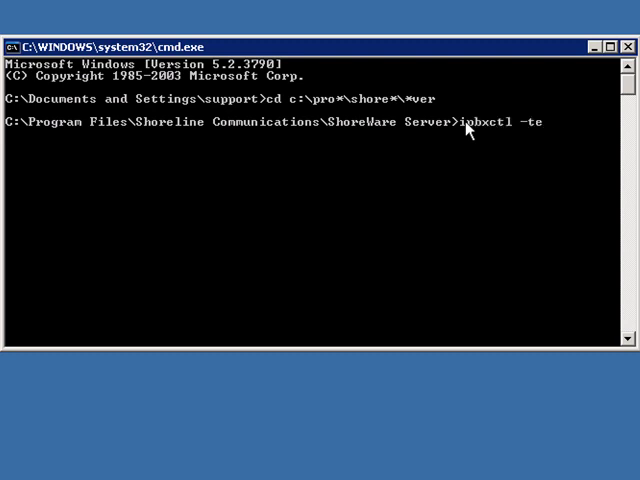
type("lneton")
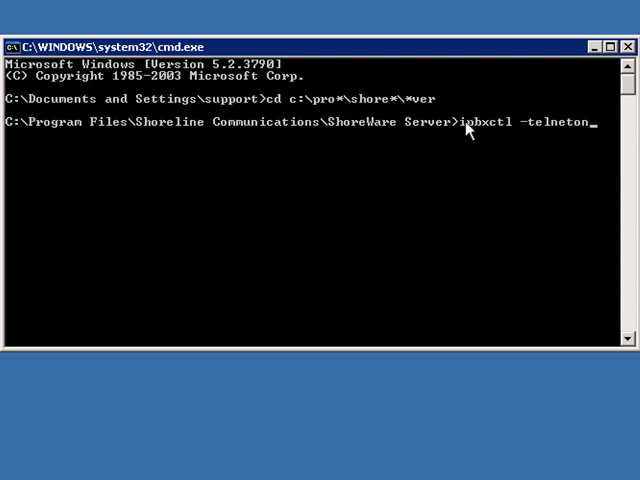
type("192")
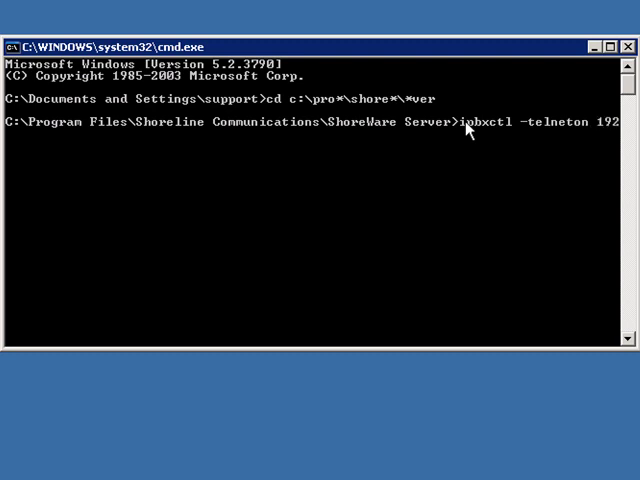
type(".1")
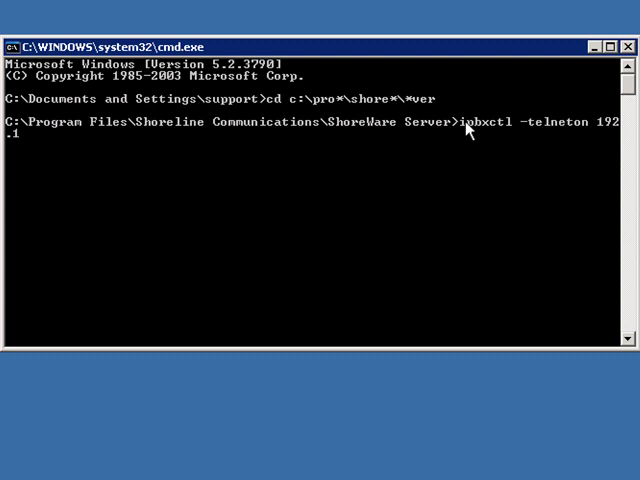
type("68")
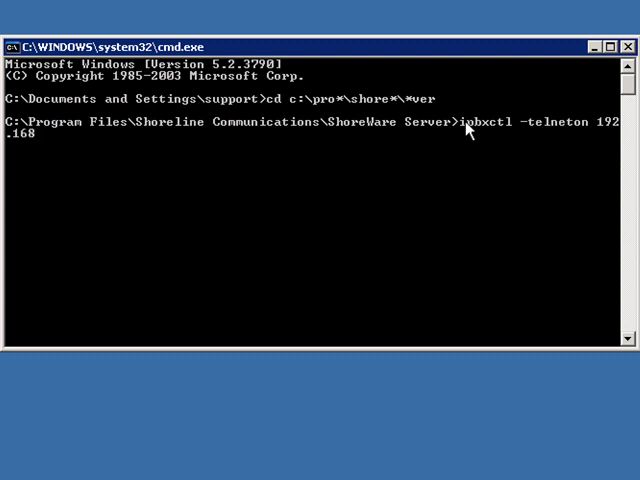
type("150")
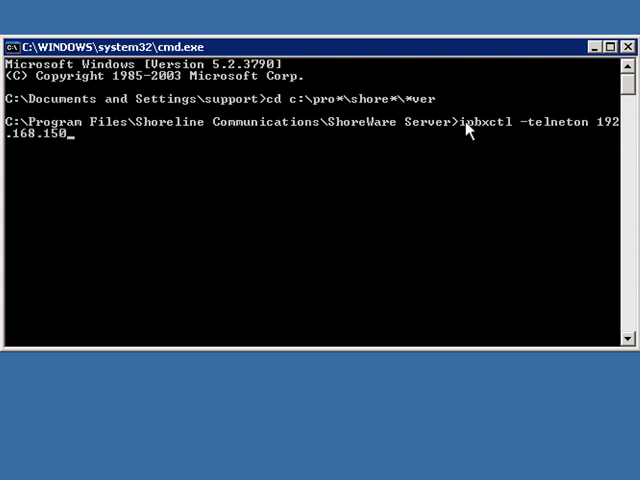
type("2")
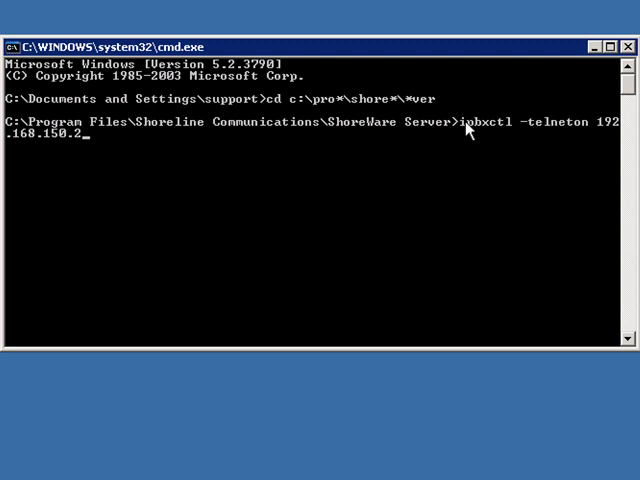
key("Return")
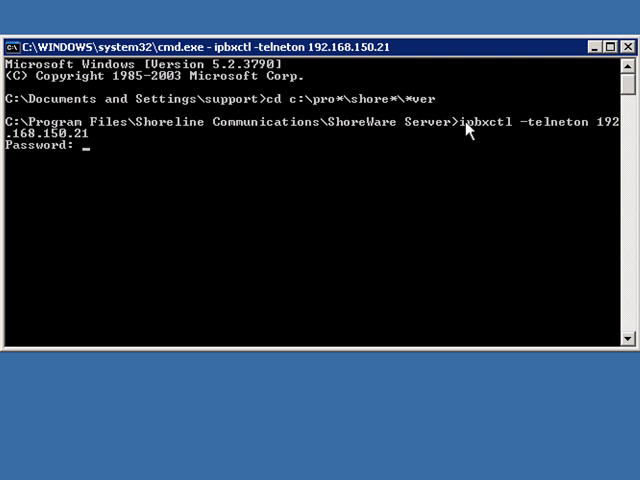
key("Return")
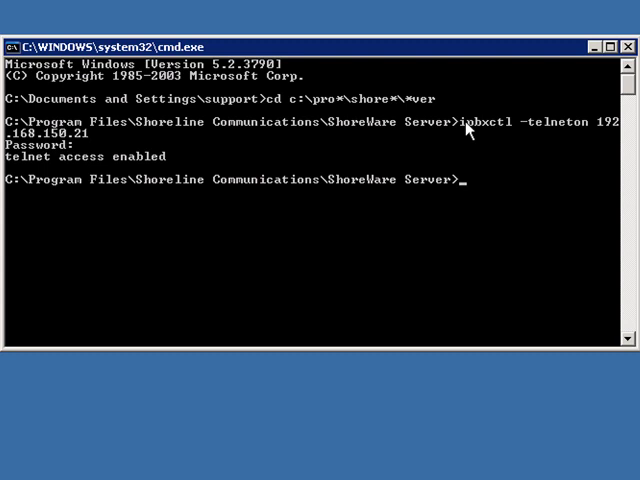
mouse_move(82, 168)
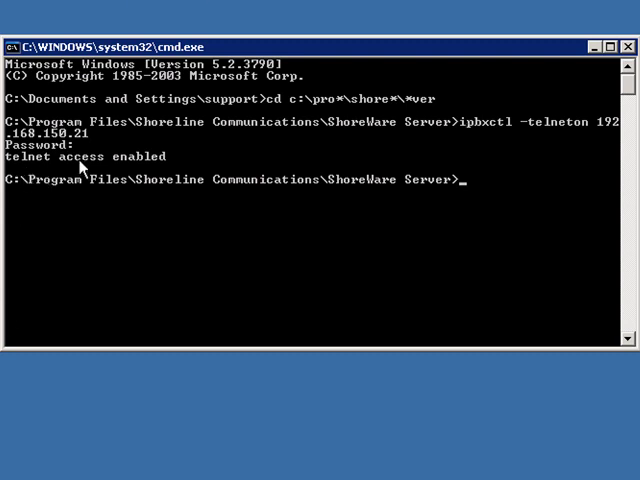
mouse_move(200, 164)
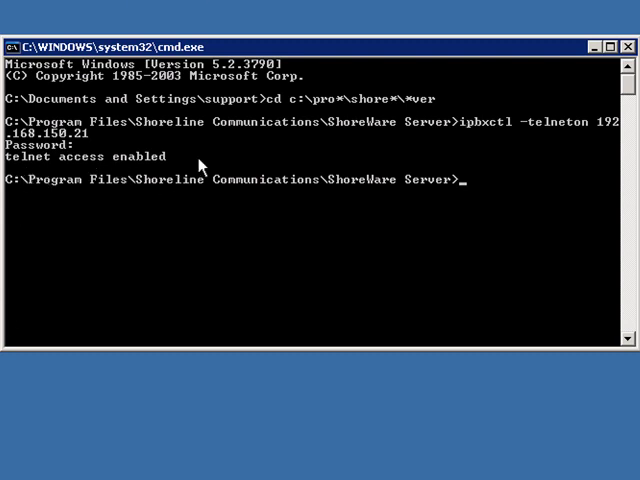
mouse_move(484, 192)
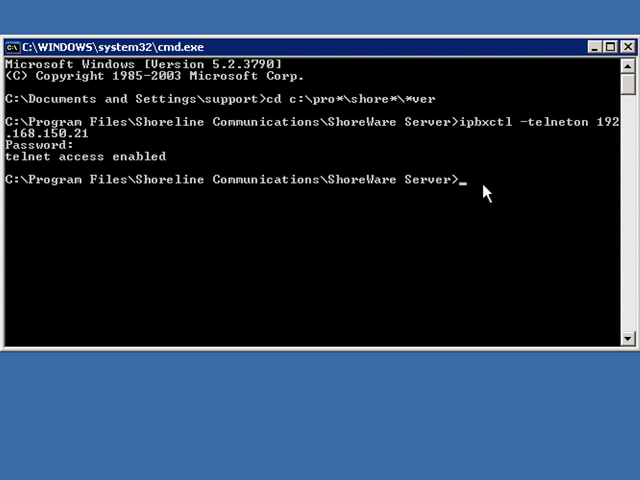
mouse_move(484, 192)
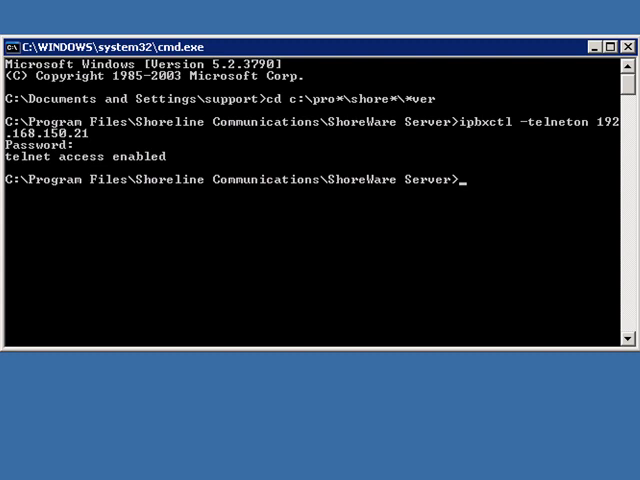
mouse_move(494, 208)
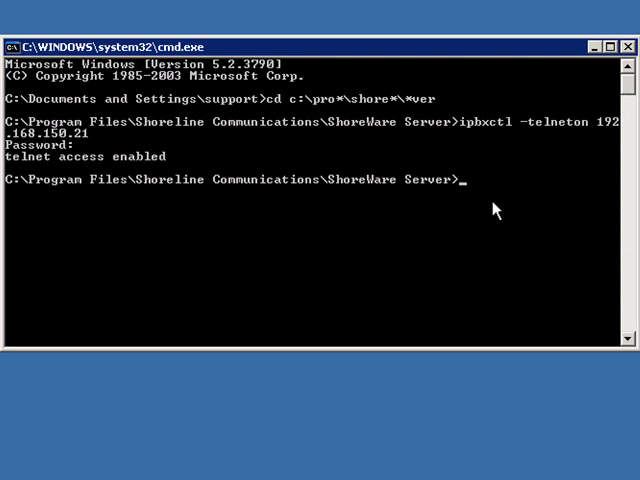
Start a telnet session to 192.168.150.21, reaching the switch login prompt.
type("telnet")
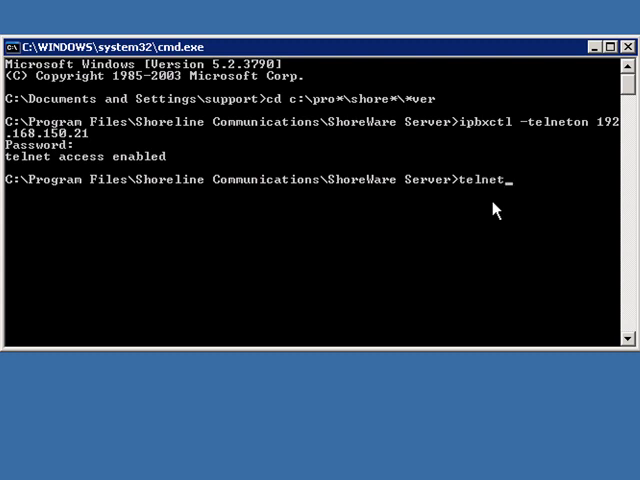
type("192.16")
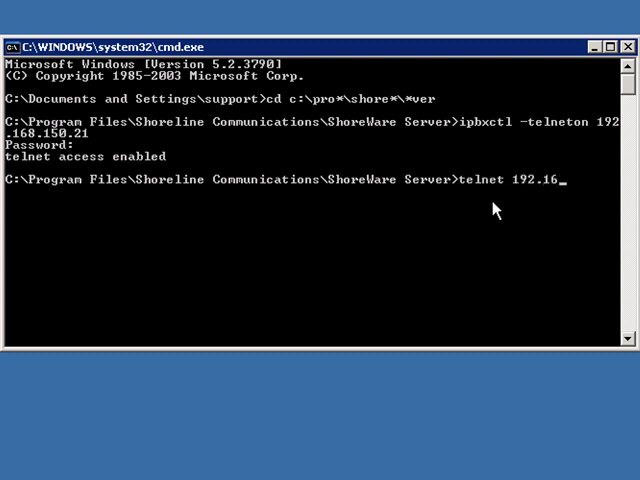
type("8.150.")
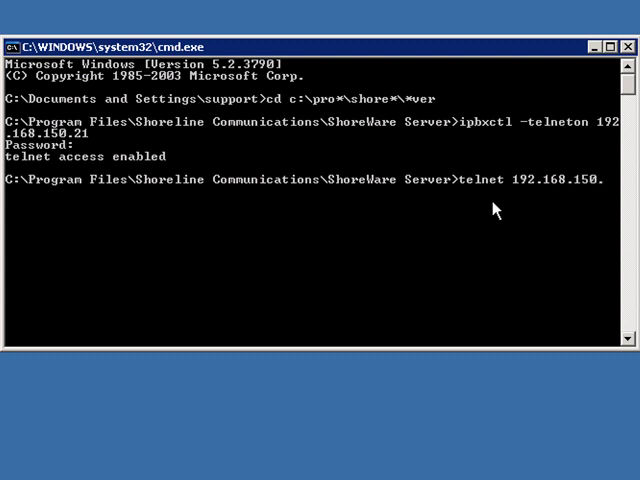
key("Return")
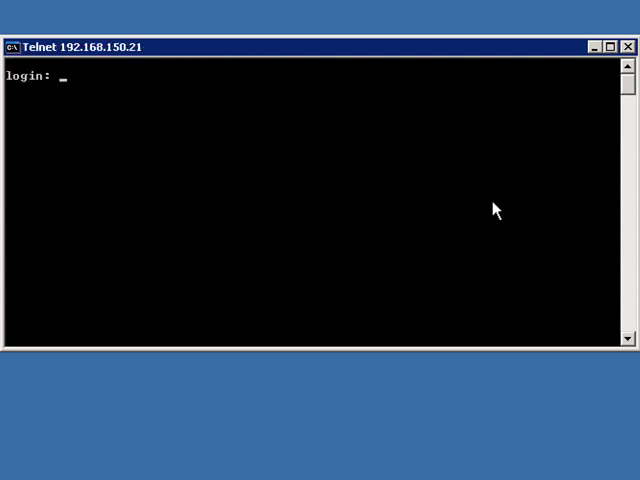
mouse_move(180, 180)
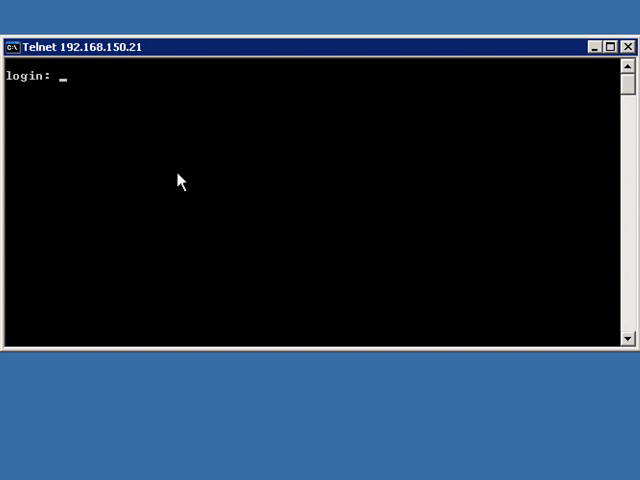
mouse_move(172, 184)
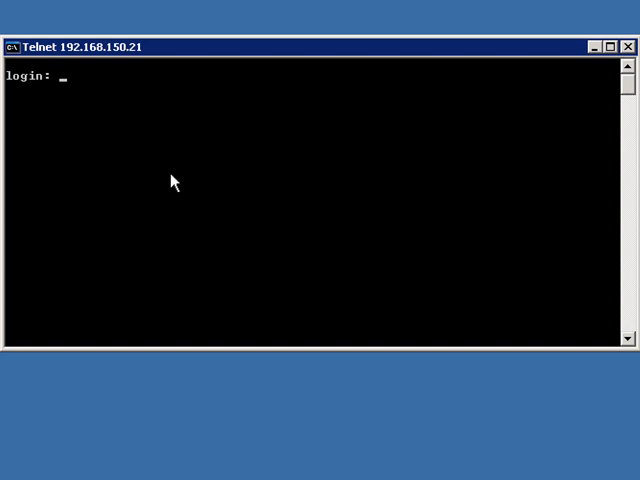
Attempt a first login as anonymous with the password, which is rejected.
type("ano")
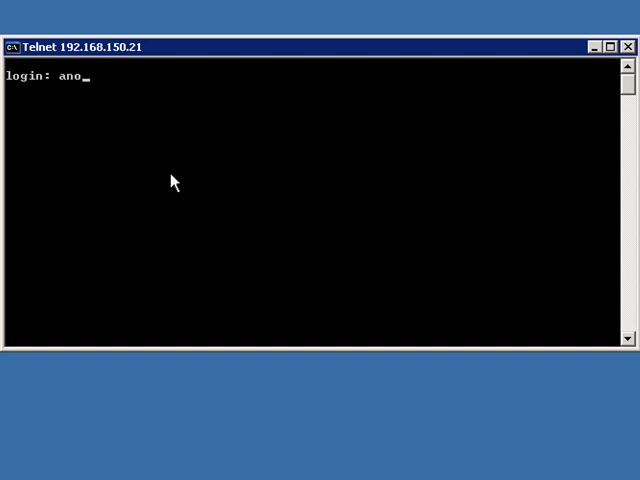
type("nymous")
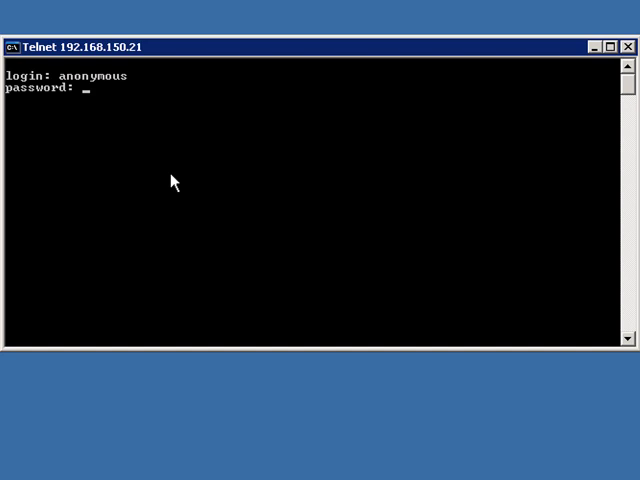
type("**")
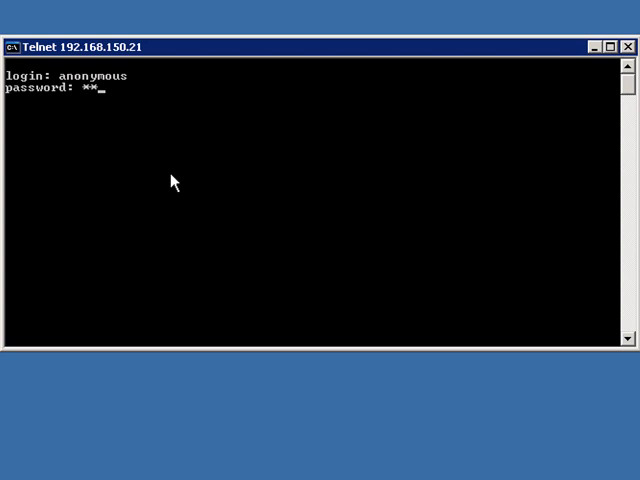
type("*")
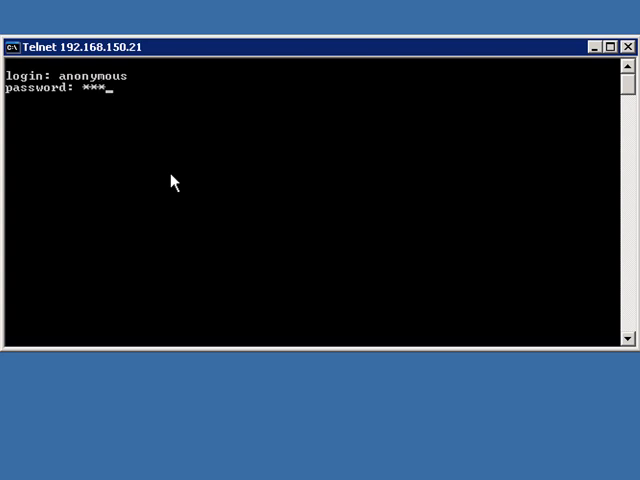
key("Backspace")
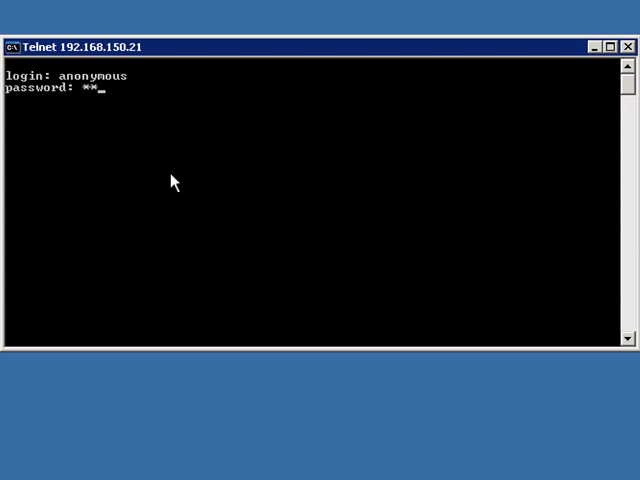
type("******")
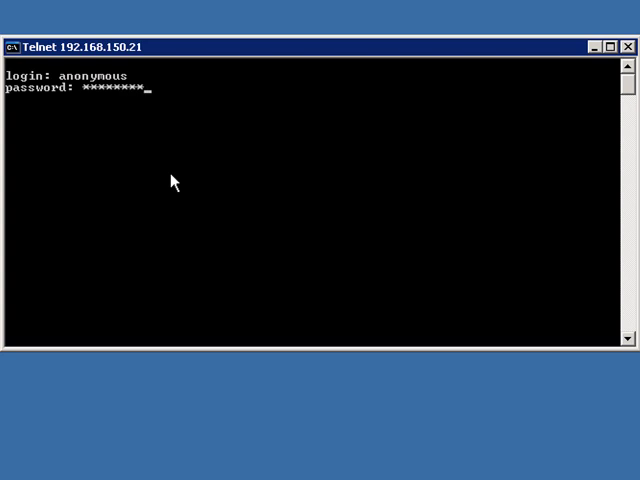
key("Return")
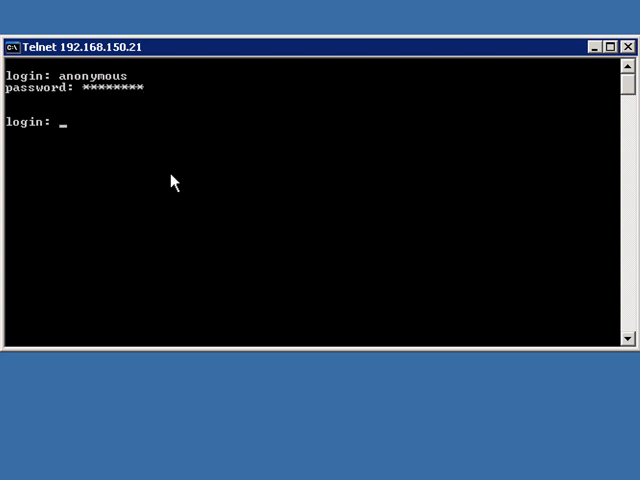
Log in again as anonymous with the password, reaching the ShoreTel SG-T1k menu.
type("anony")
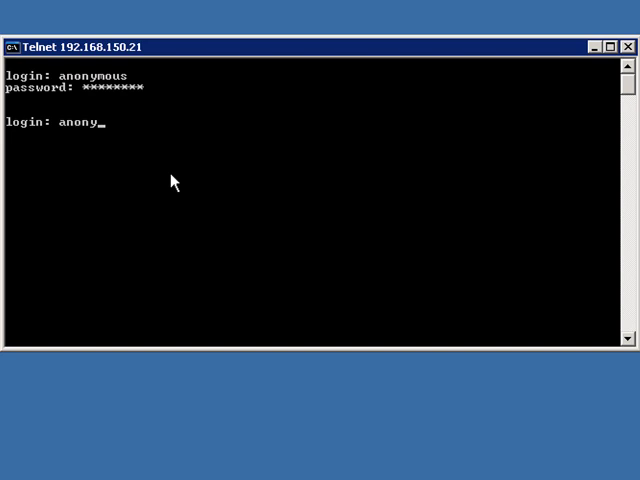
type("anonymous")
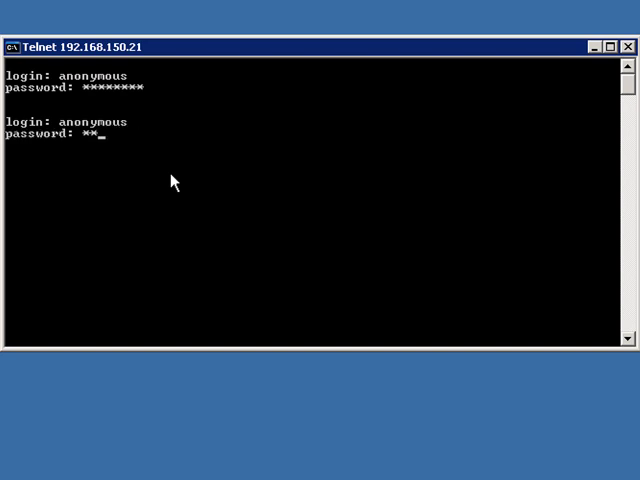
type("******")
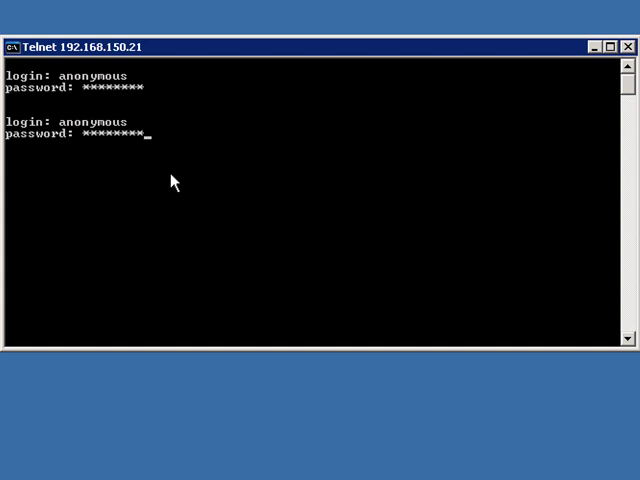
key("Return")
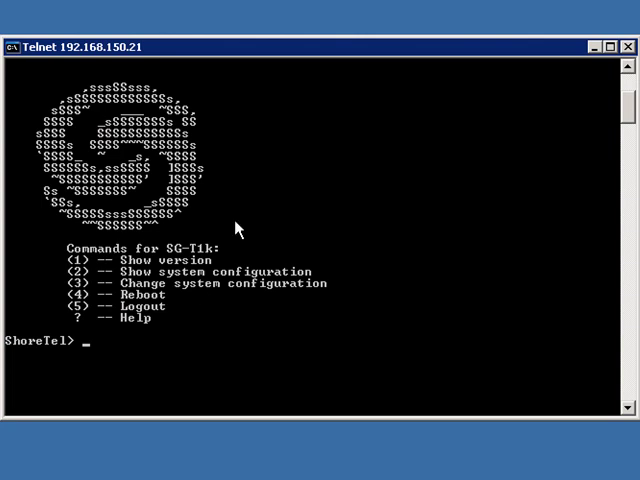
mouse_move(166, 336)
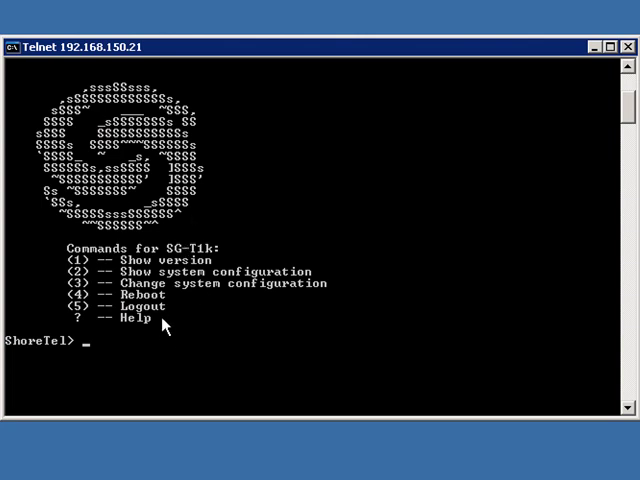
mouse_move(184, 290)
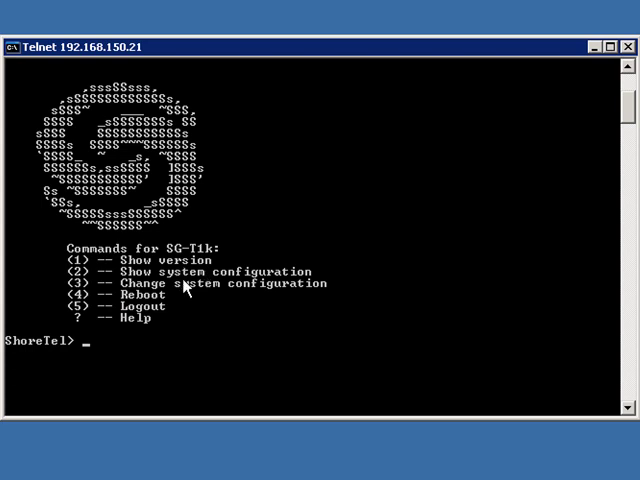
mouse_move(292, 208)
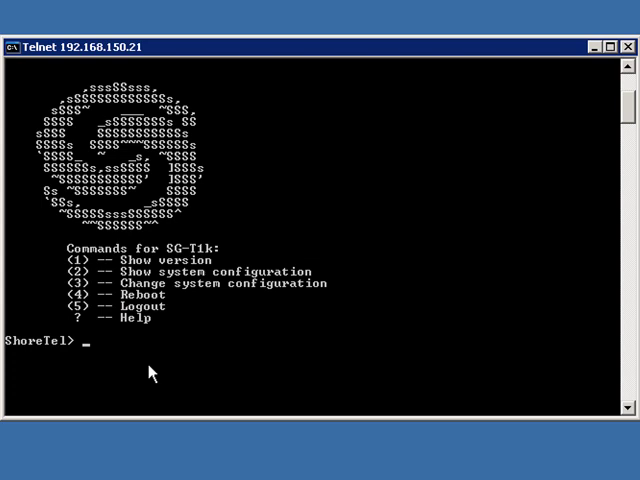
Enter gotoShell at the ShoreTel1> prompt to drop into the -> shell prompt.
type("goto")
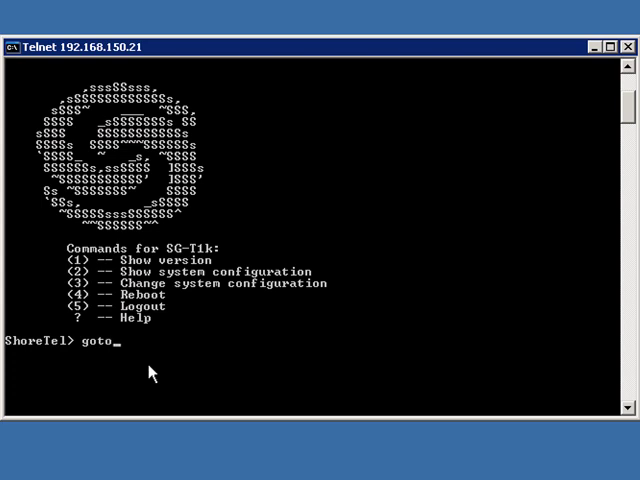
type("Shell")
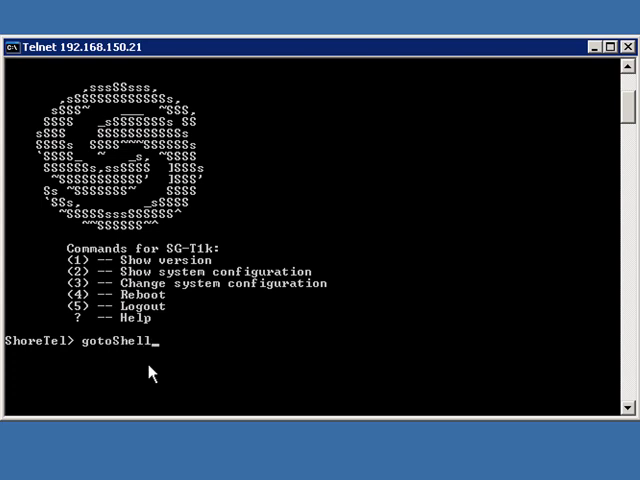
key("Return")
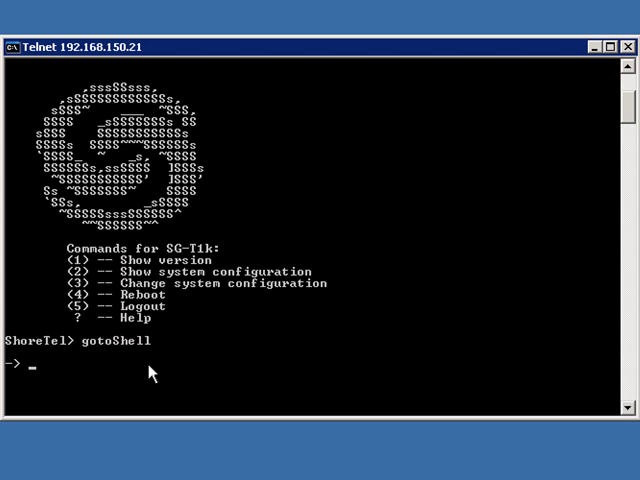
mouse_move(344, 284)
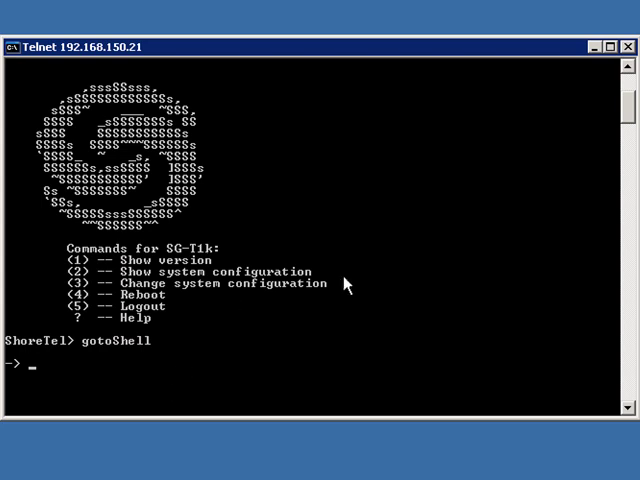
mouse_move(448, 258)
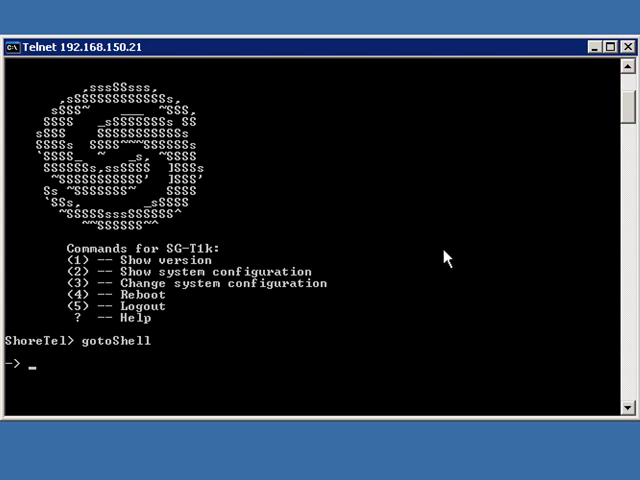
Set pri_trace=10, pri_log=10 and mpm_debug_mask=-1 to start D-channel trace output.
type("pri")
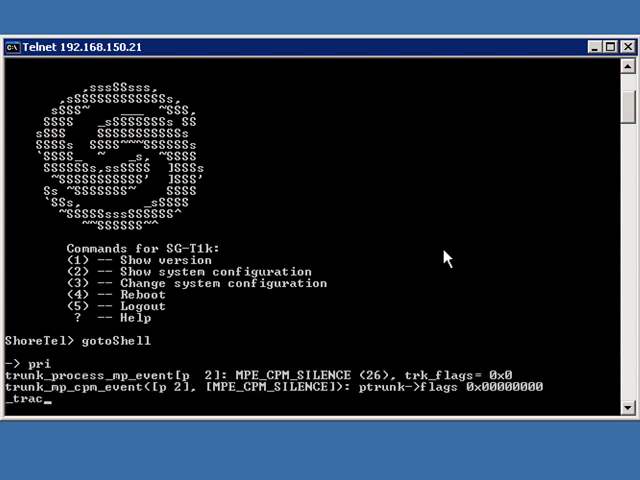
type("e=10")
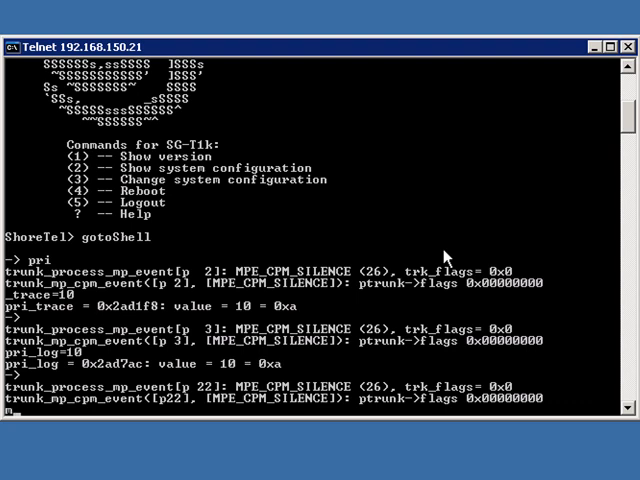
type("mpm_d")
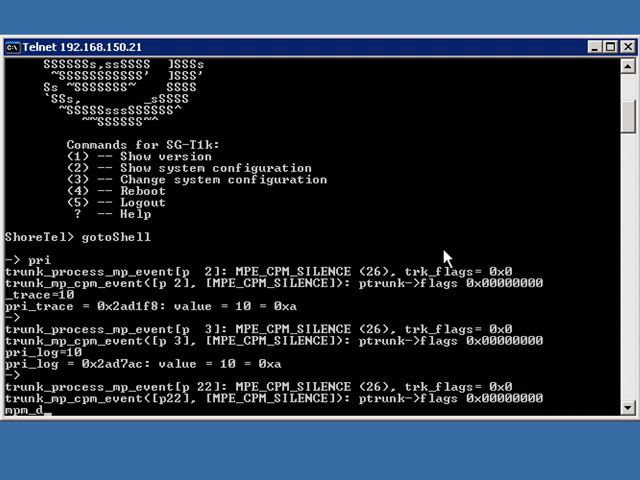
type("ebug_mask=")
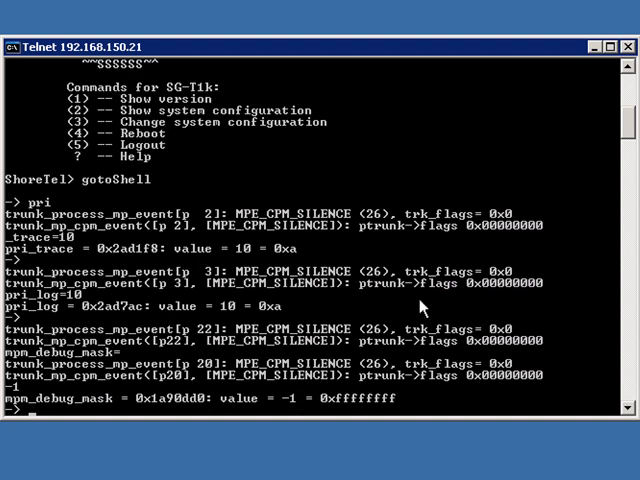
scroll("down", 3)
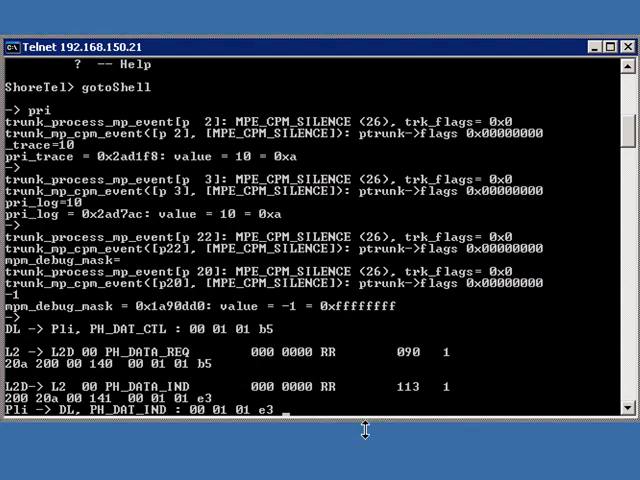
mouse_move(352, 448)
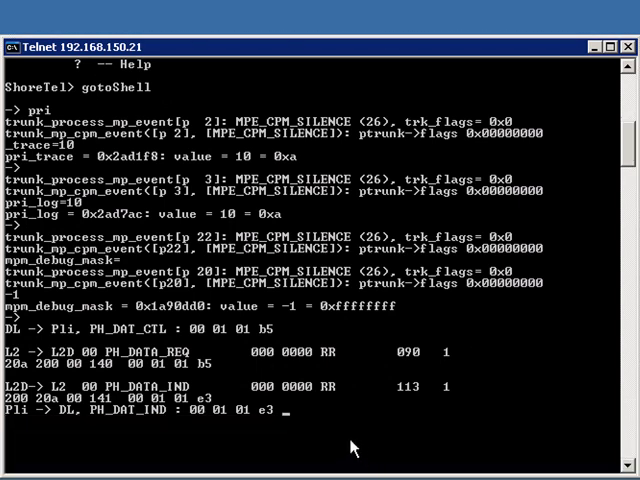
Scroll through the incoming test call's PRI trace as it prints.
scroll("down", 3)
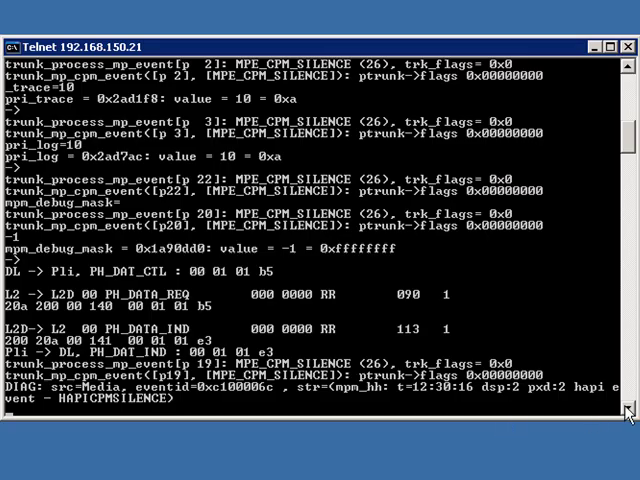
scroll("down", 3)
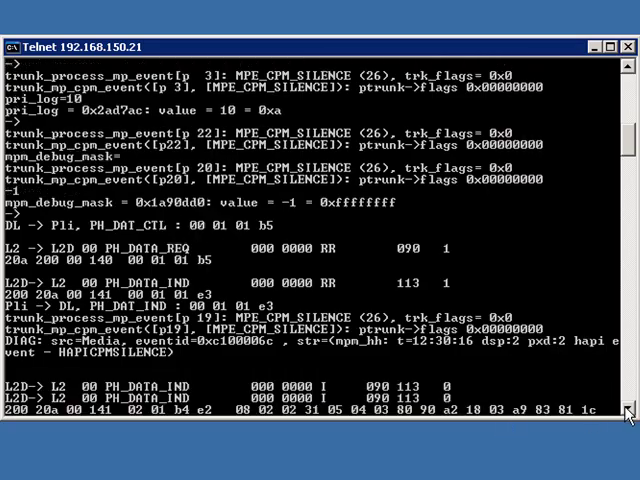
scroll("down", 3)
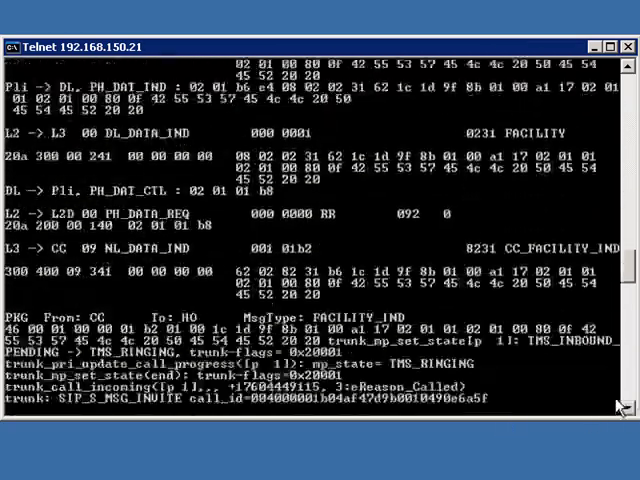
scroll("down", 3)
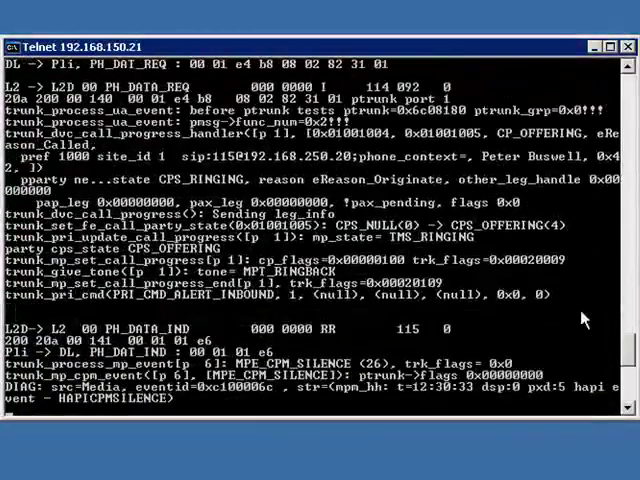
scroll("down", 3)
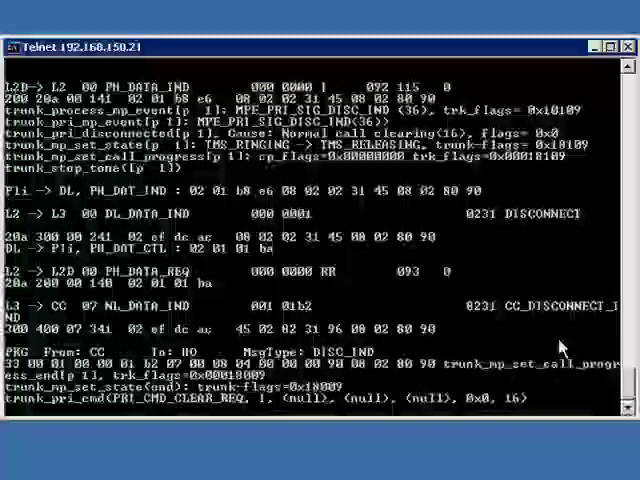
scroll("down", 3)
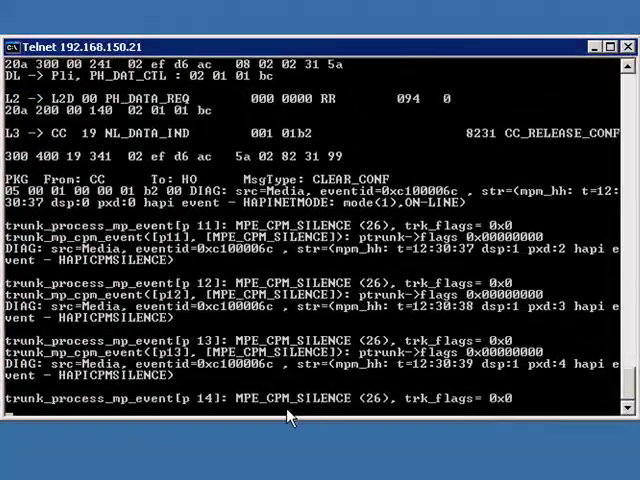
scroll("down", 3)
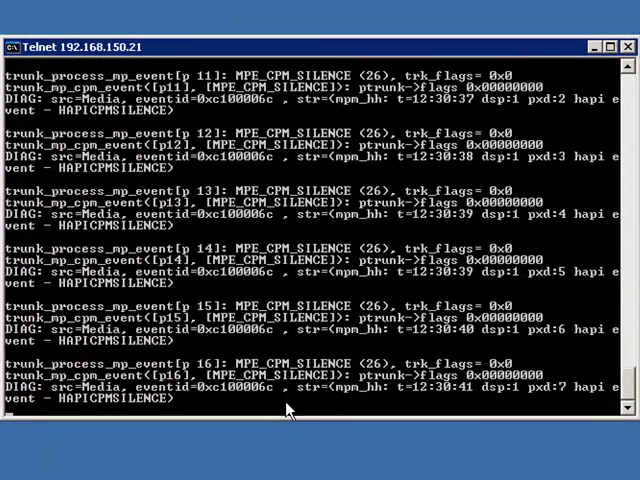
scroll("down", 3)
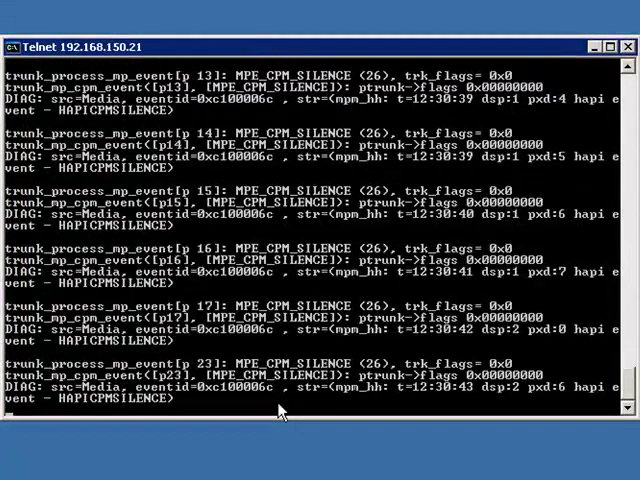
Set pri_trace=0 and pri_log=0 to switch PRI tracing and logging back off.
type("pri-")
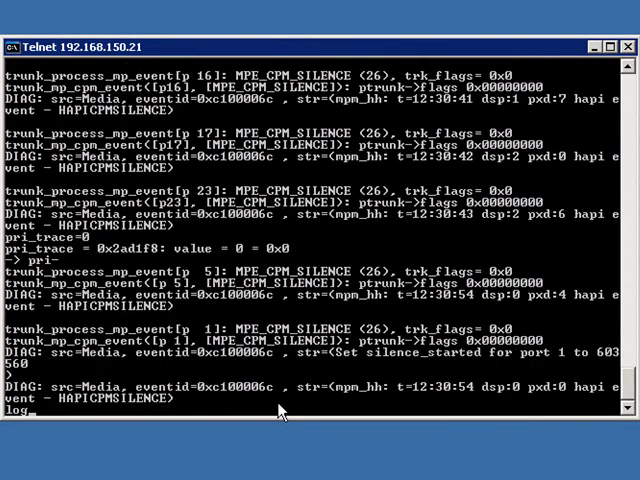
key("Return")
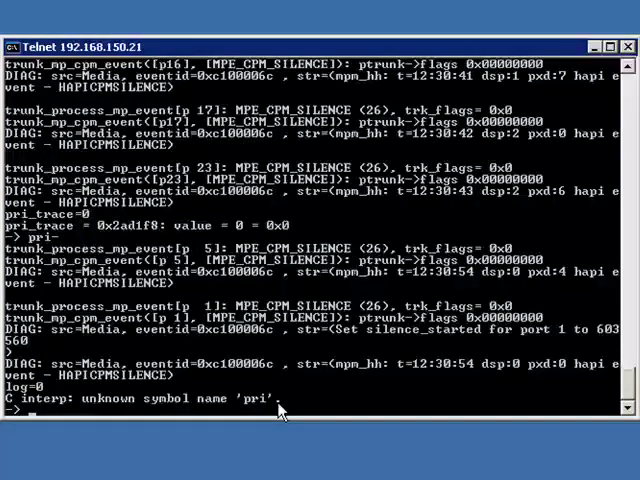
type("pri")
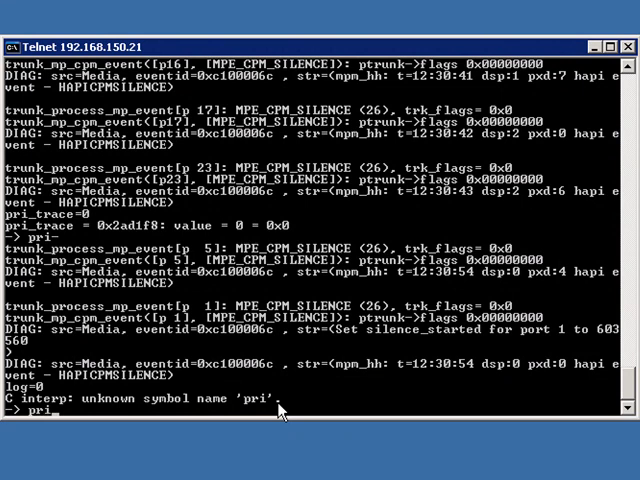
type("log")
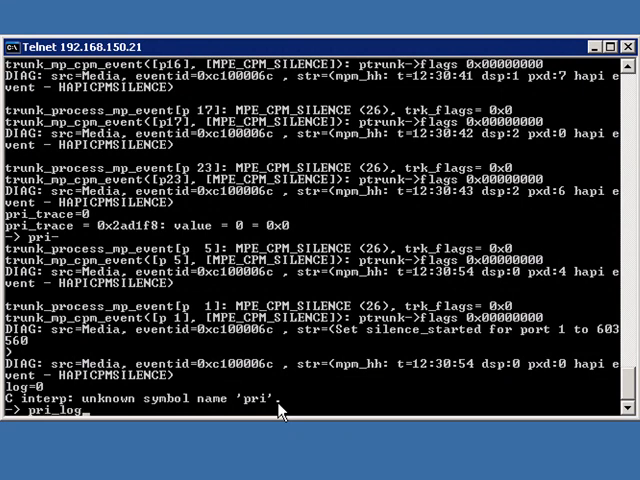
key("Return")
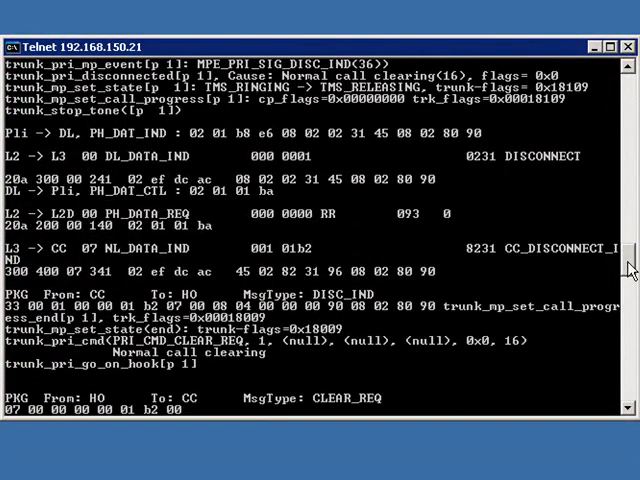
Review the DISCONNECT, CC_RELEASE_REQ and RELEASE messages and begin selecting the trace text.
scroll("down", 3)
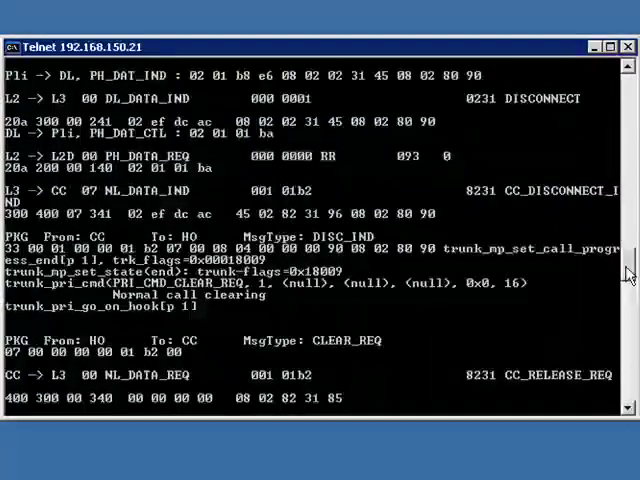
scroll("down", 3)
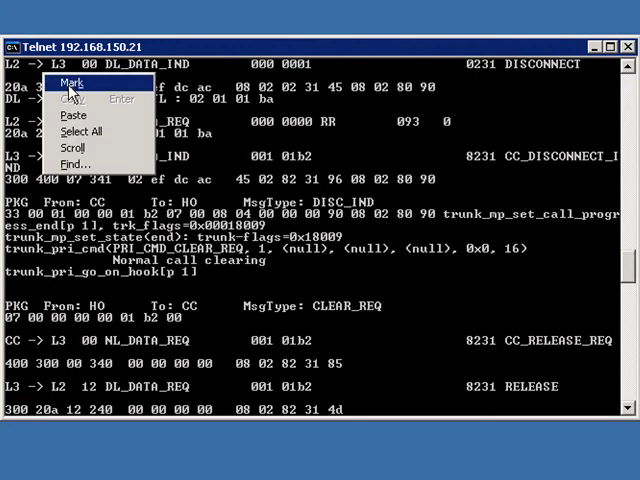
left_click(68, 82)
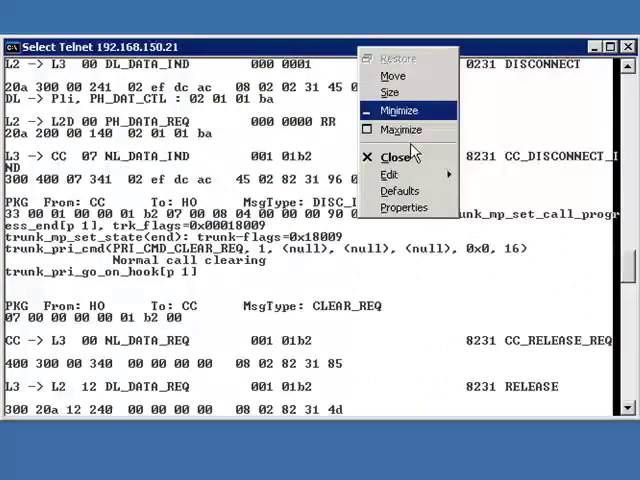
left_click(396, 176)
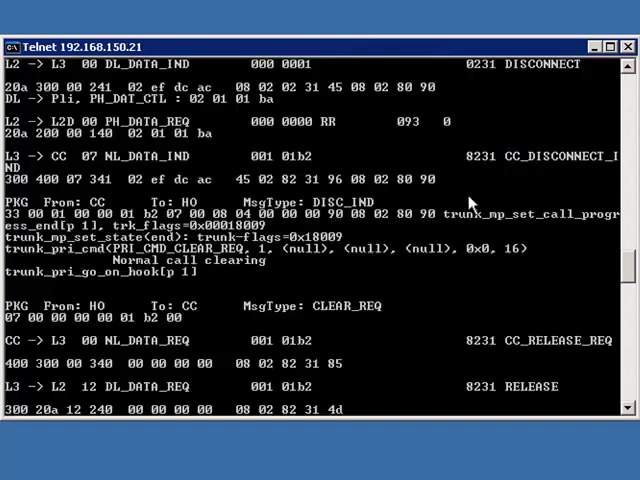
mouse_move(476, 196)
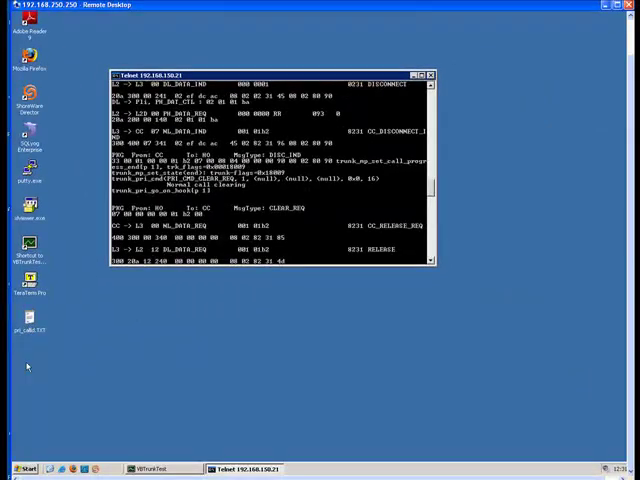
Paste the copied switch debug trace into a blank untitled Notepad document.
left_click(18, 468)
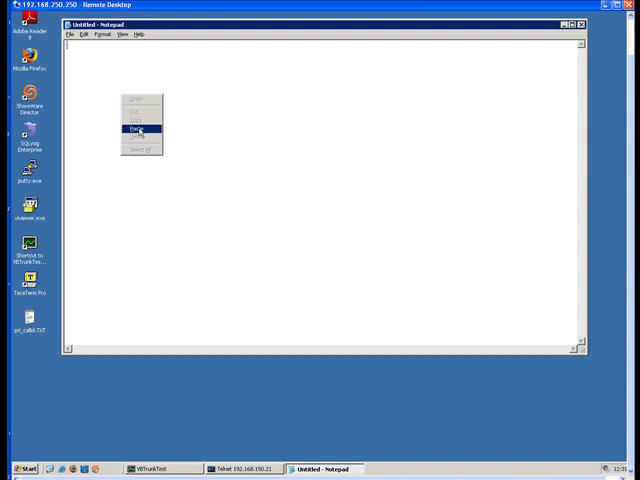
left_click(138, 130)
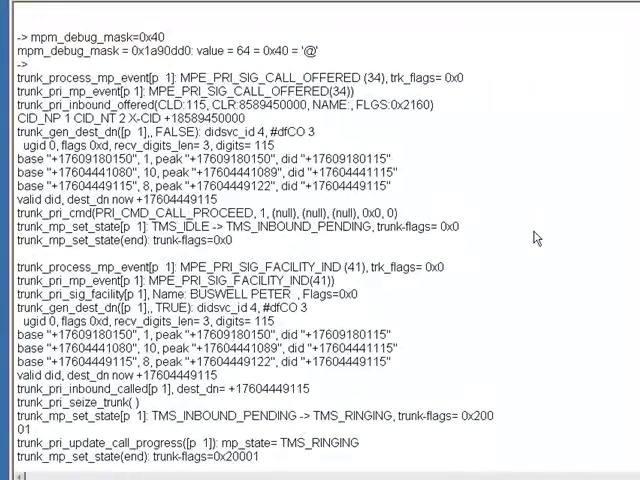
mouse_move(500, 182)
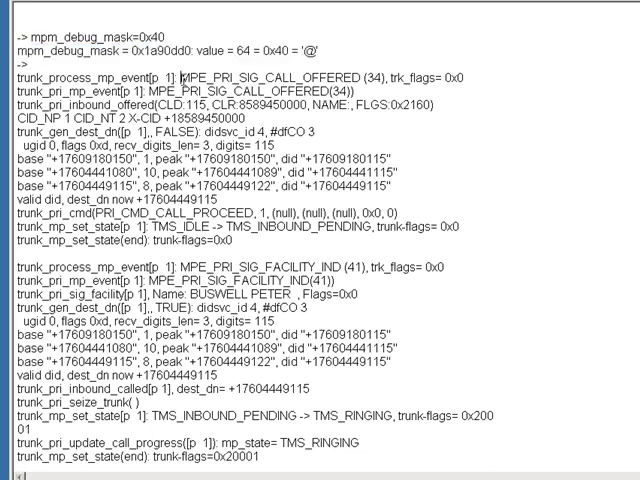
double_click(244, 72)
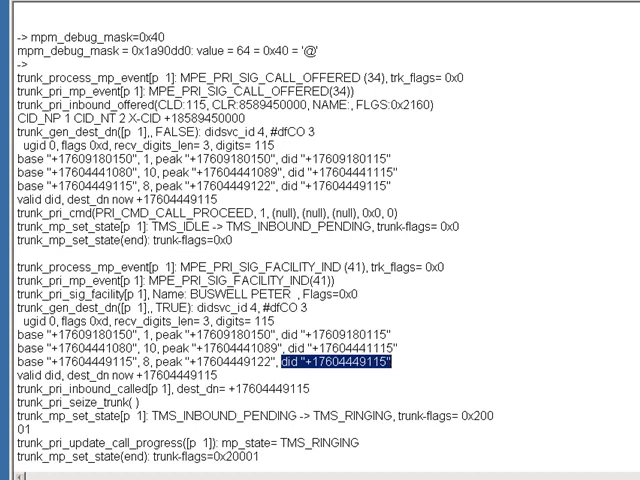
scroll("down", 3)
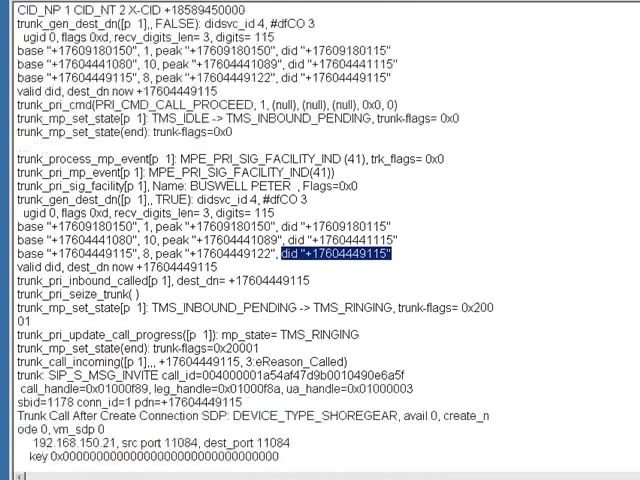
scroll("down", 3)
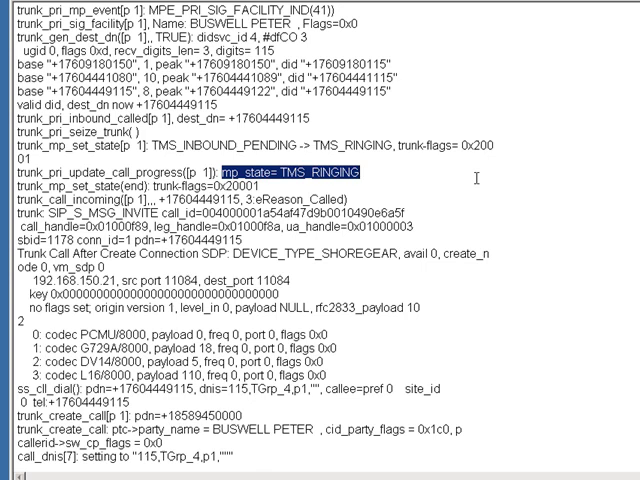
mouse_move(470, 186)
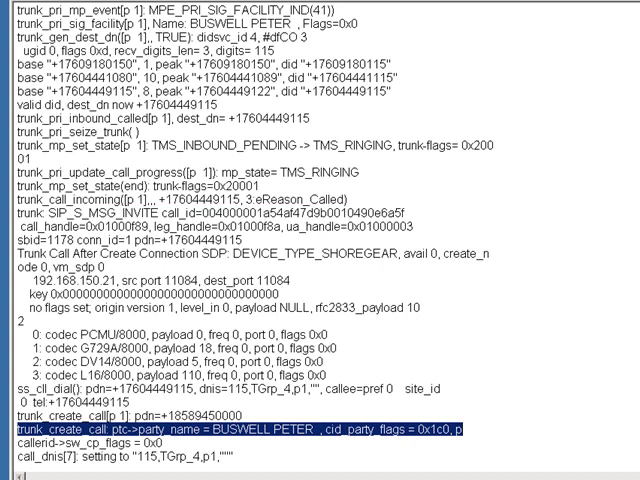
scroll("down", 3)
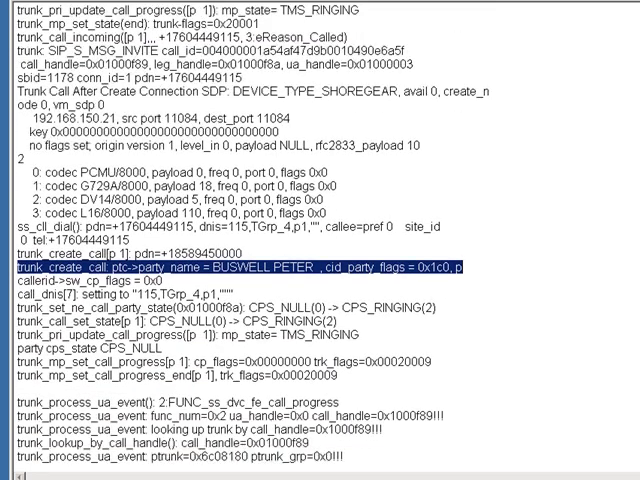
scroll("down", 3)
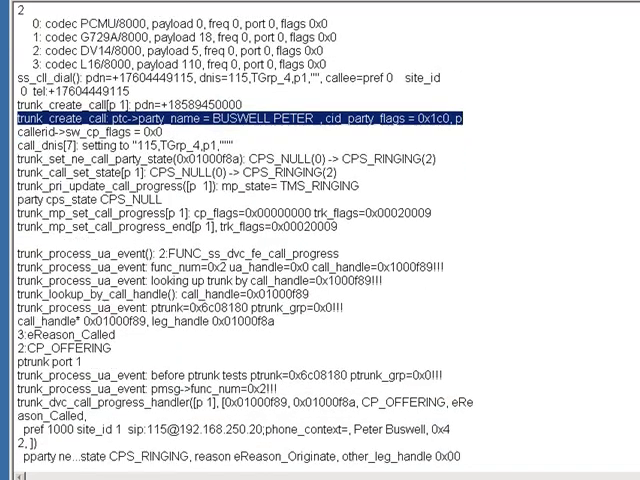
scroll("down", 3)
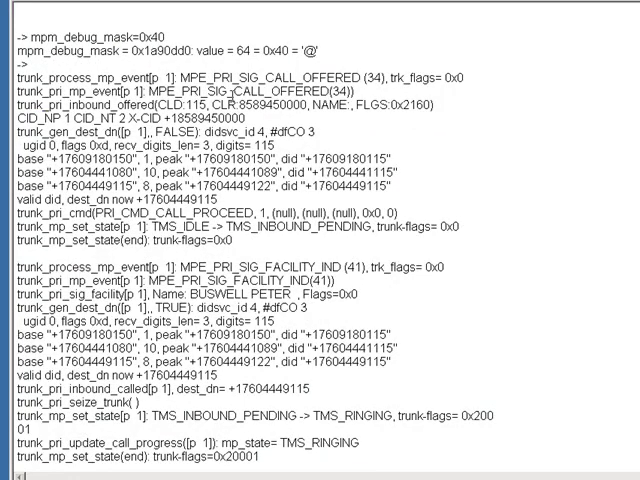
Highlight the calling number in the inbound offer and the caller's name in call creation.
double_click(260, 104)
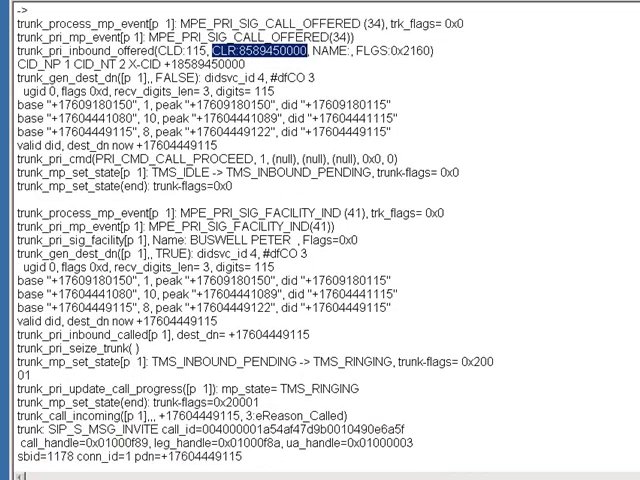
scroll("down", 3)
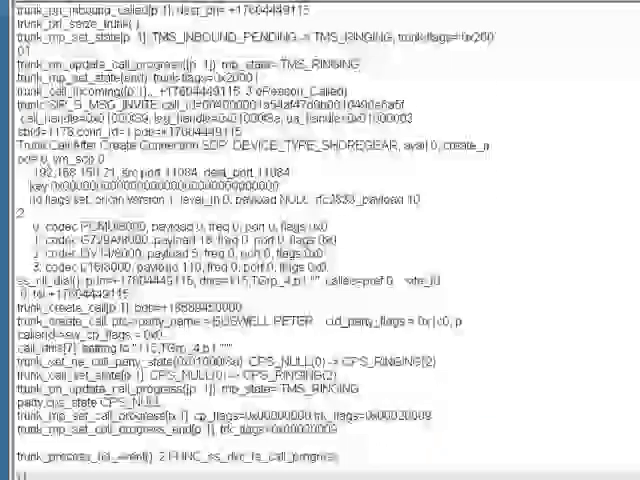
scroll("down", 3)
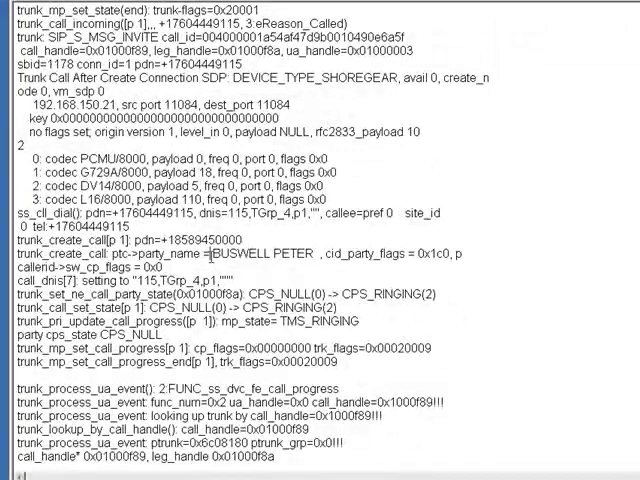
double_click(258, 258)
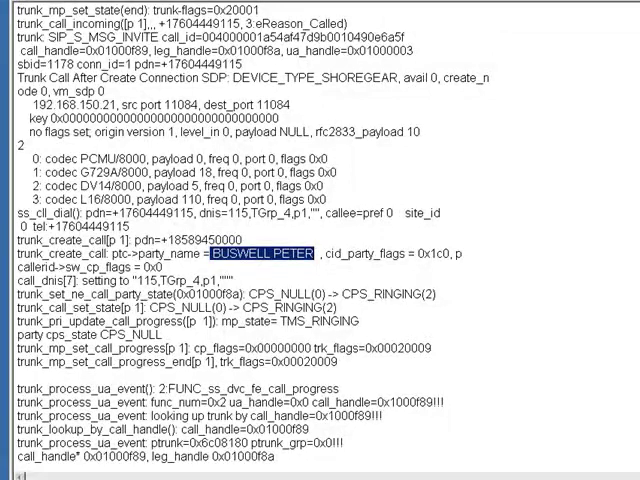
Move down the trace and highlight CP_ESTABLISHED where the call is answered.
scroll("down", 3)
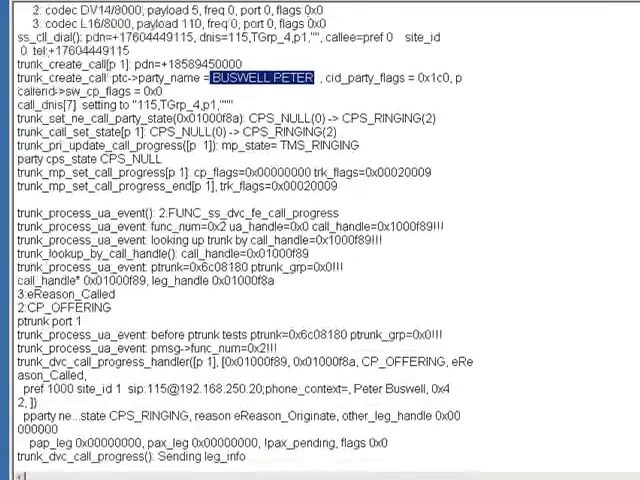
scroll("down", 3)
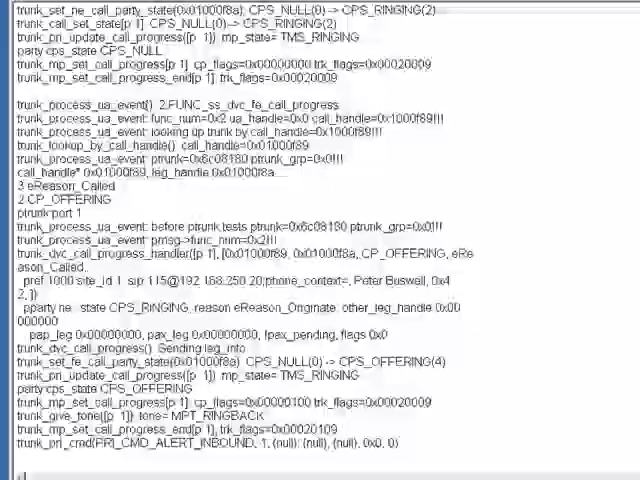
double_click(60, 188)
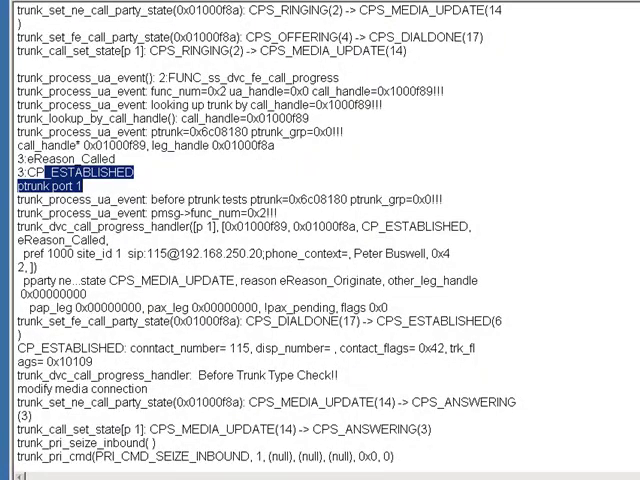
Move down the trace and highlight CP_DISCONNECTED where the call drops.
scroll("down", 3)
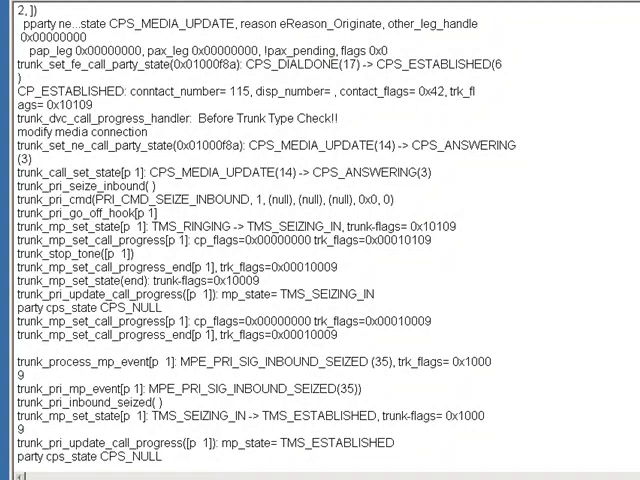
scroll("down", 3)
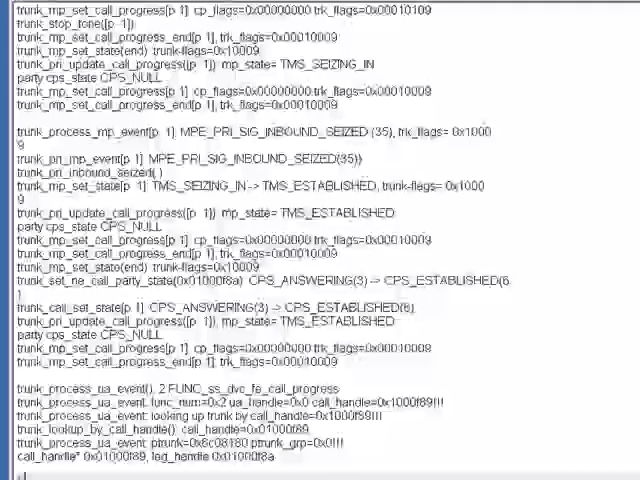
scroll("down", 3)
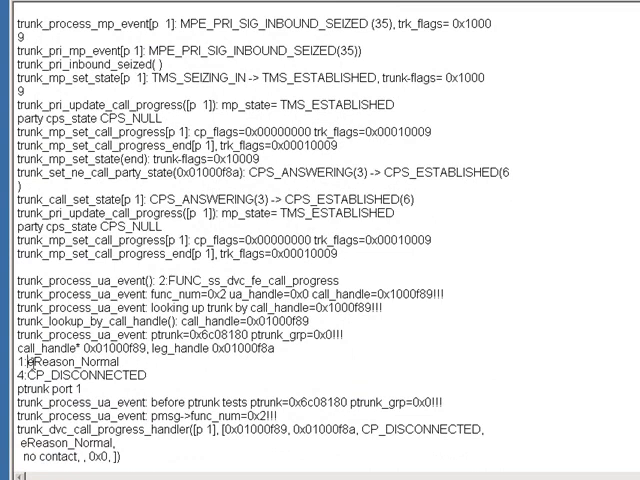
double_click(72, 360)
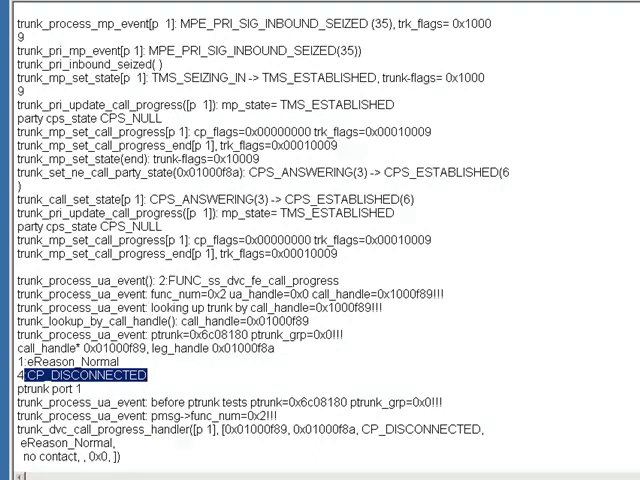
Scroll on through the TMS_RELEASING and CLEAR_IND lines as the trunk returns toward idle.
scroll("down", 3)
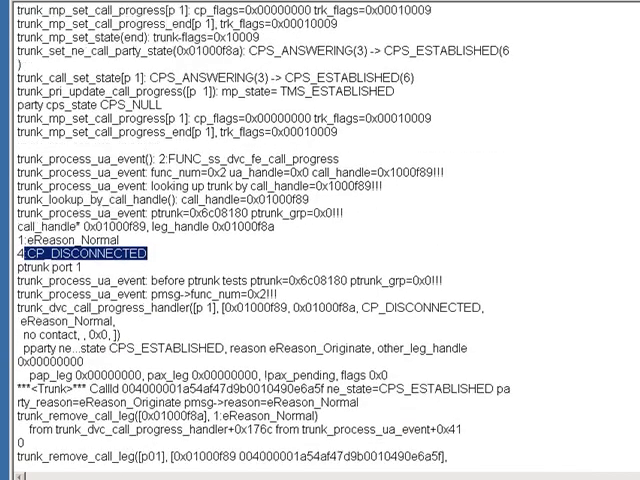
scroll("down", 3)
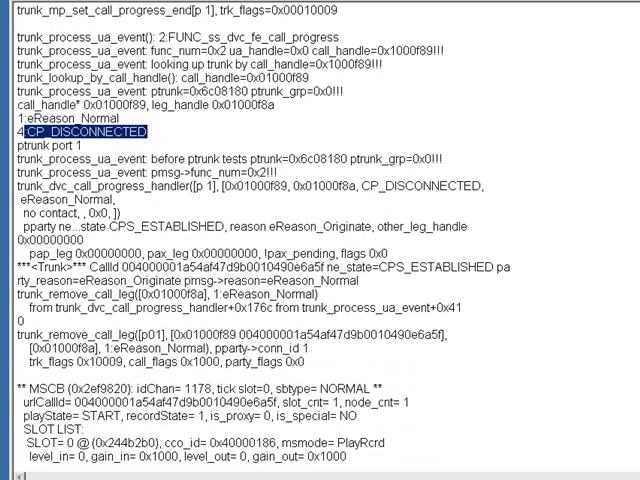
scroll("down", 3)
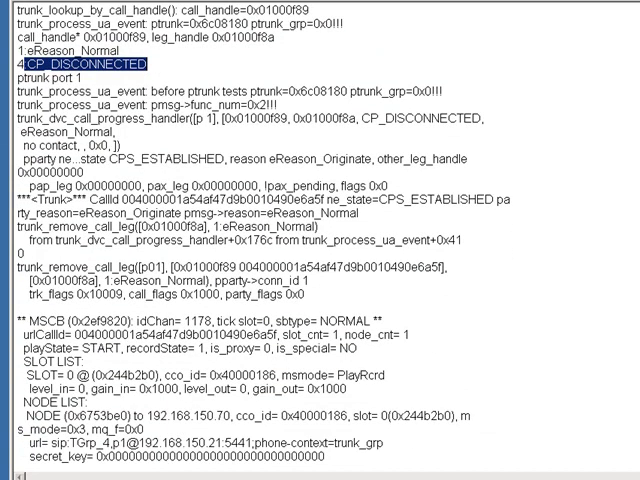
scroll("down", 3)
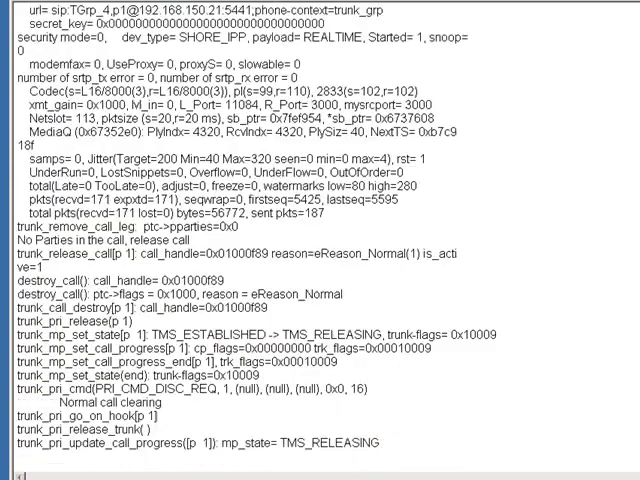
scroll("down", 3)
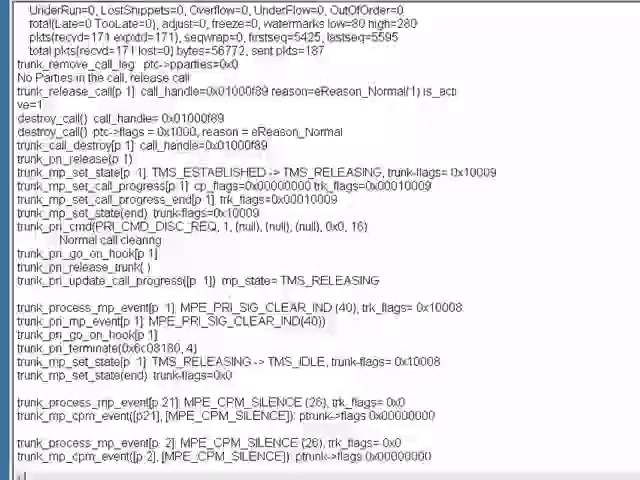